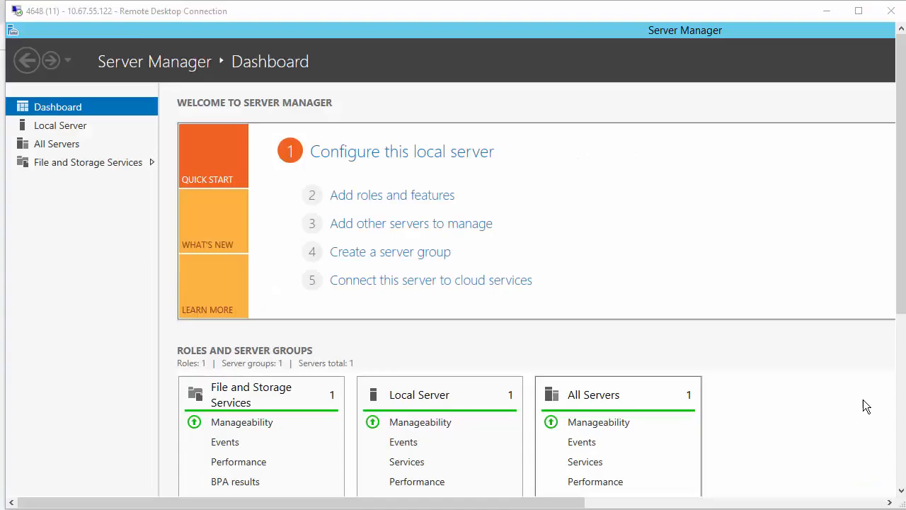
pyautogui.moveTo(481, 187)
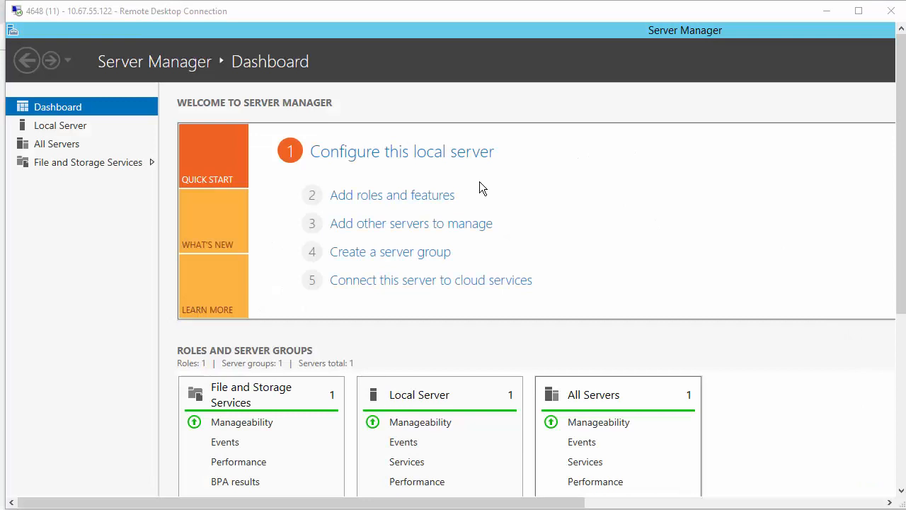
# Step: Begin the Add Roles and Features Wizard with role-based installation on the local server
pyautogui.click(393, 196)
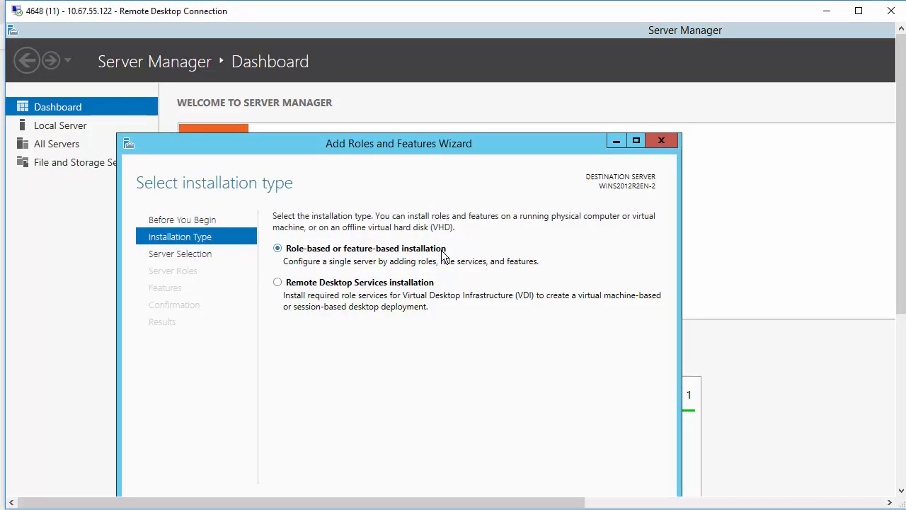
pyautogui.click(518, 426)
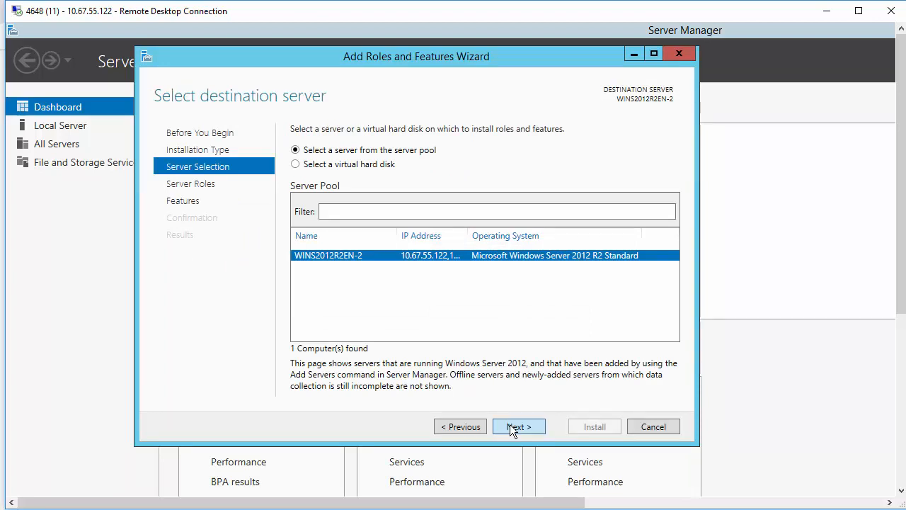
pyautogui.click(519, 426)
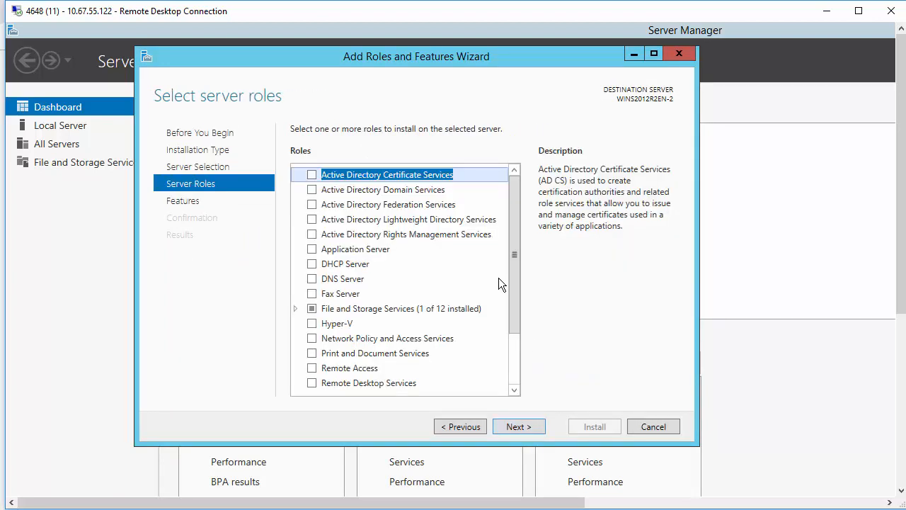
pyautogui.moveTo(317, 263)
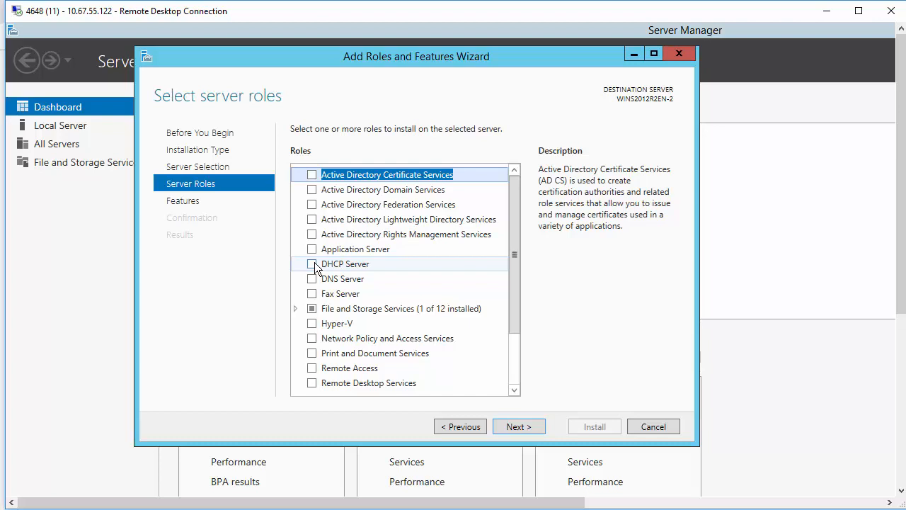
# Step: Select DHCP Server with its management tools and install the role
pyautogui.click(312, 264)
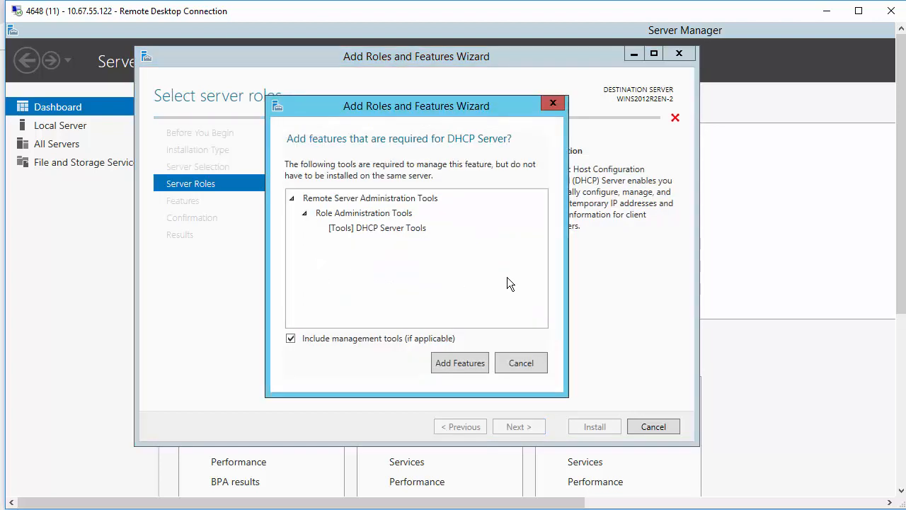
pyautogui.moveTo(509, 362)
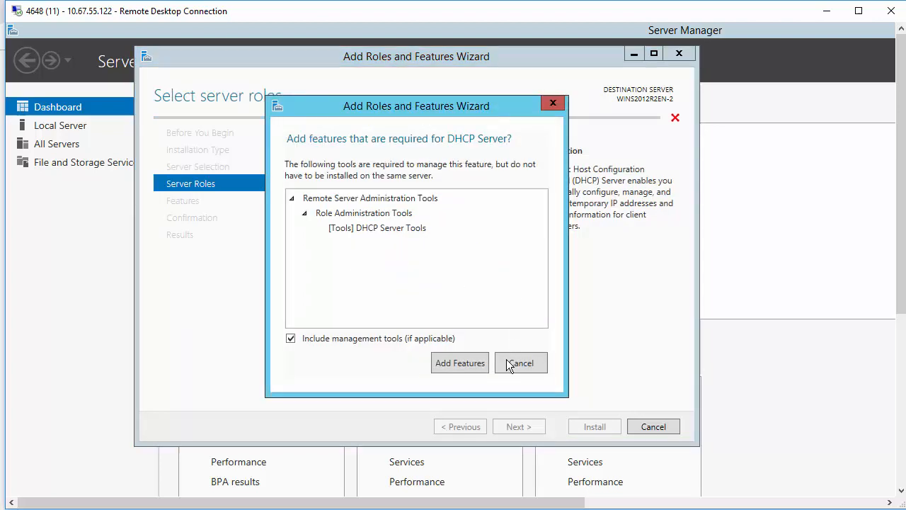
pyautogui.click(459, 363)
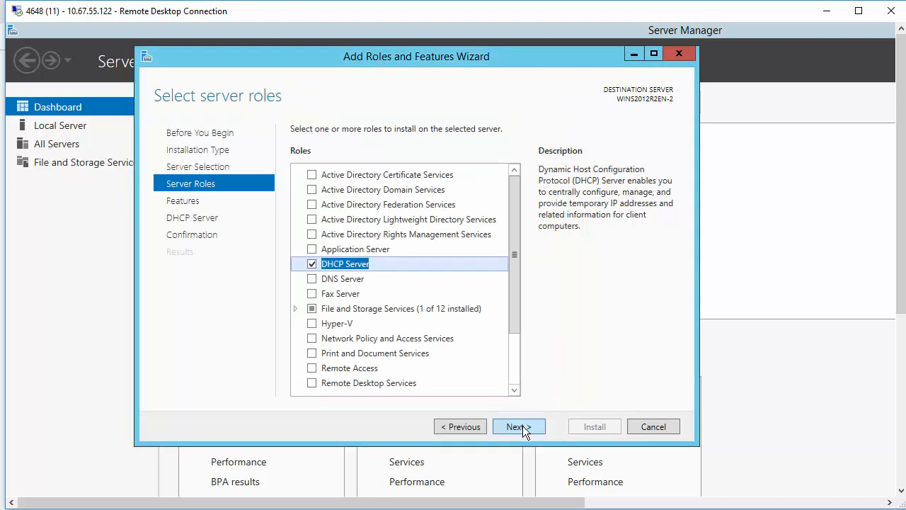
pyautogui.click(518, 426)
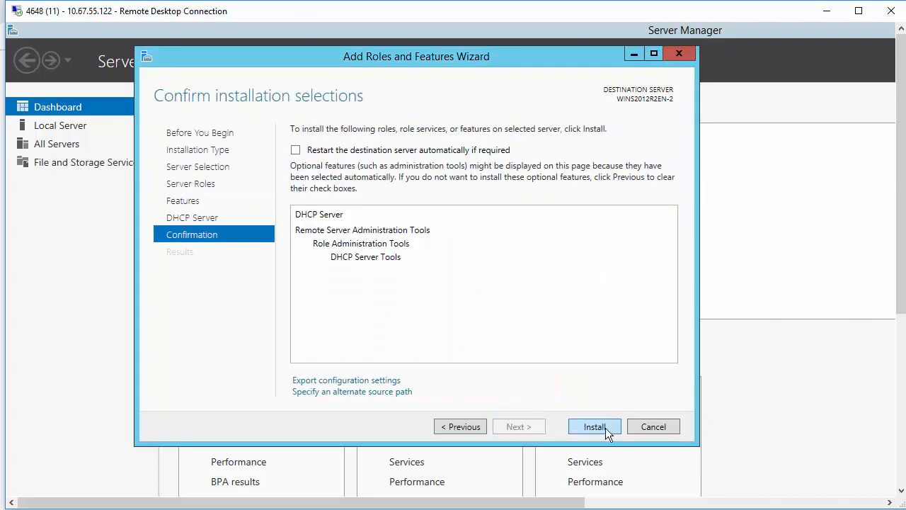
pyautogui.click(595, 426)
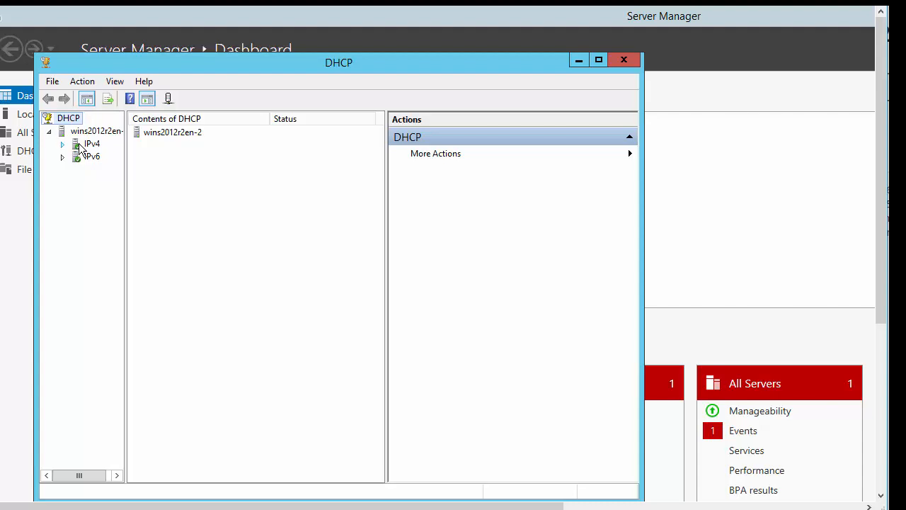
pyautogui.moveTo(90, 150)
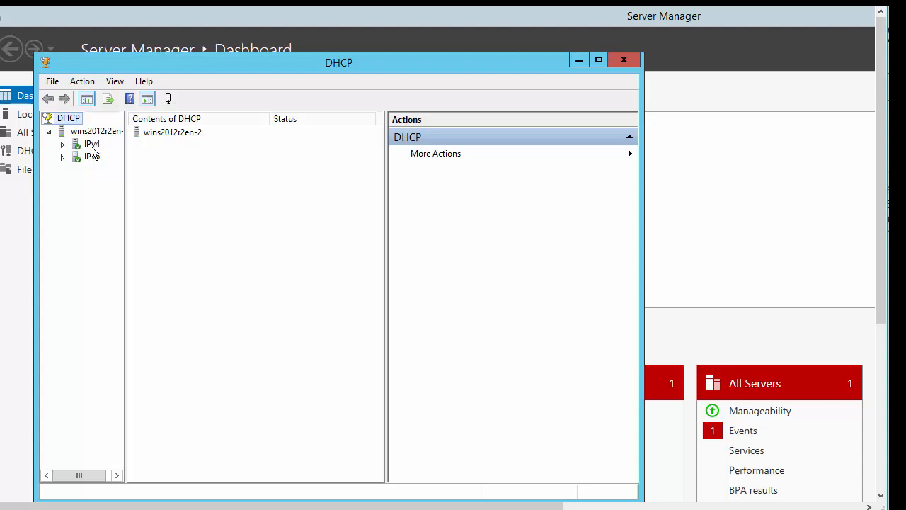
# Step: Start a new IPv4 scope from the IPv4 branch and move past the wizard welcome
pyautogui.rightClick(92, 143)
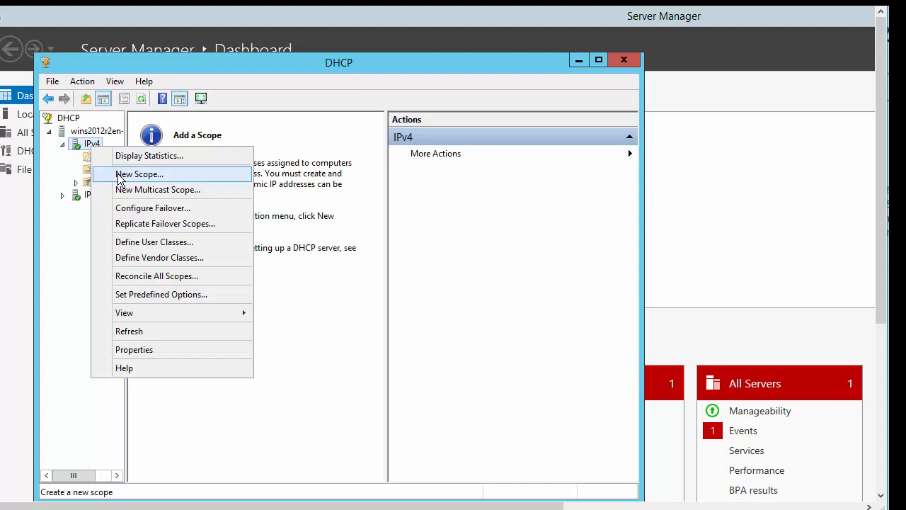
pyautogui.click(139, 174)
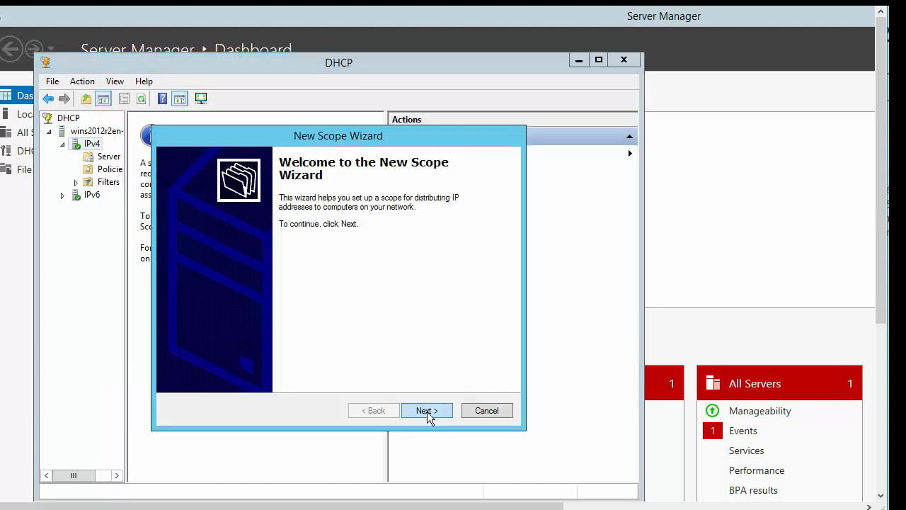
pyautogui.click(427, 411)
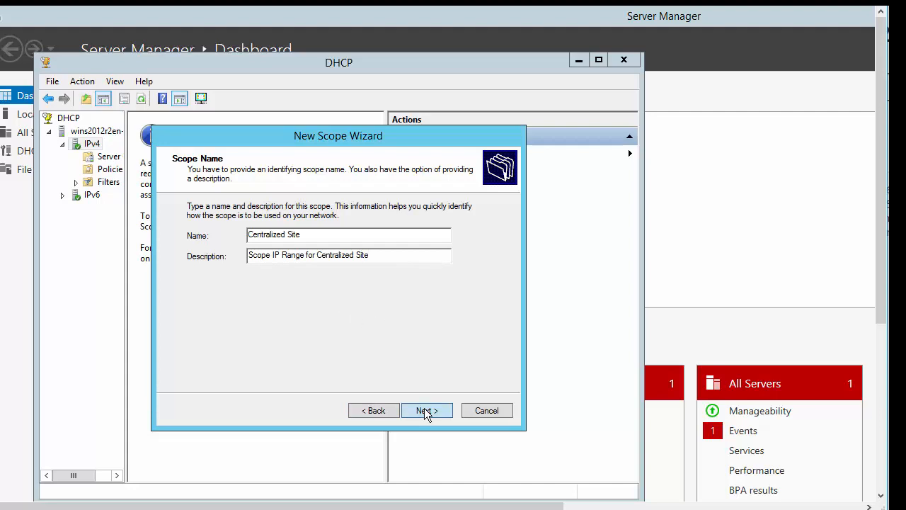
# Step: Set the range end to 192.168.1.200 with a /24 mask, no exclusions and default lease duration
pyautogui.click(426, 411)
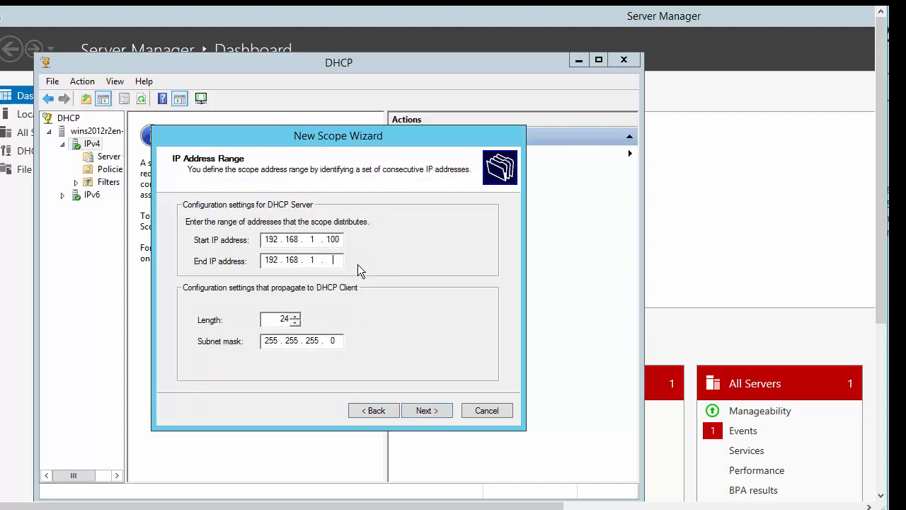
pyautogui.write('200')
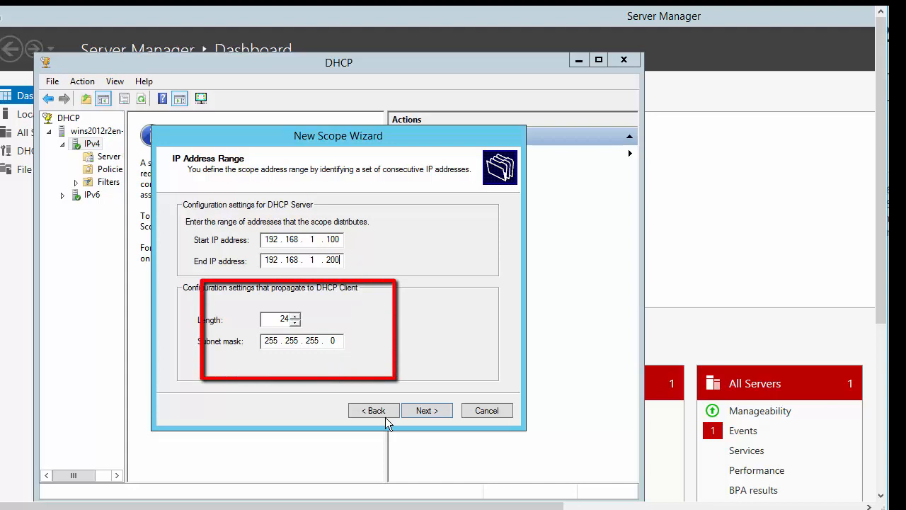
pyautogui.click(426, 411)
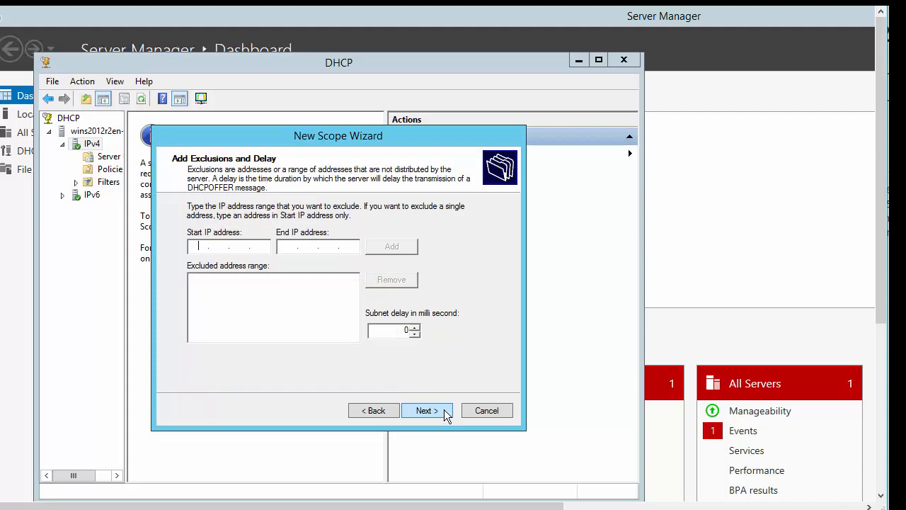
pyautogui.click(424, 411)
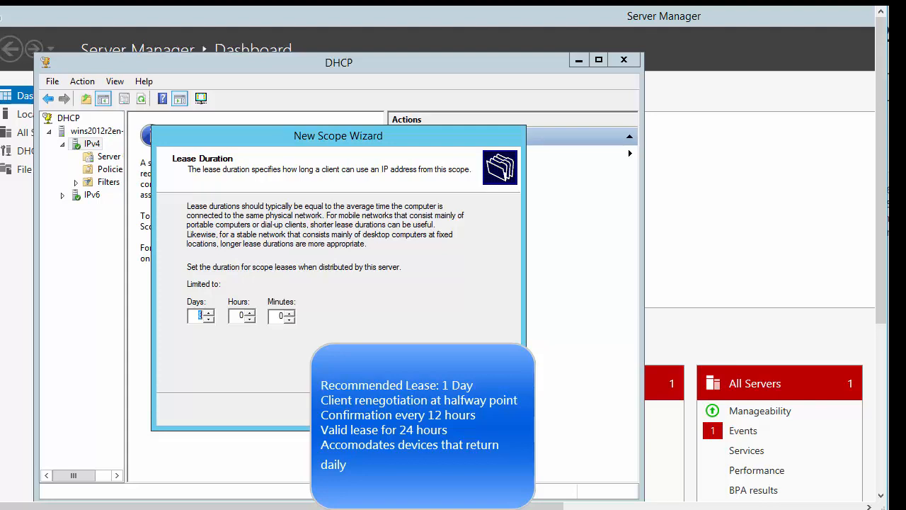
pyautogui.click(442, 405)
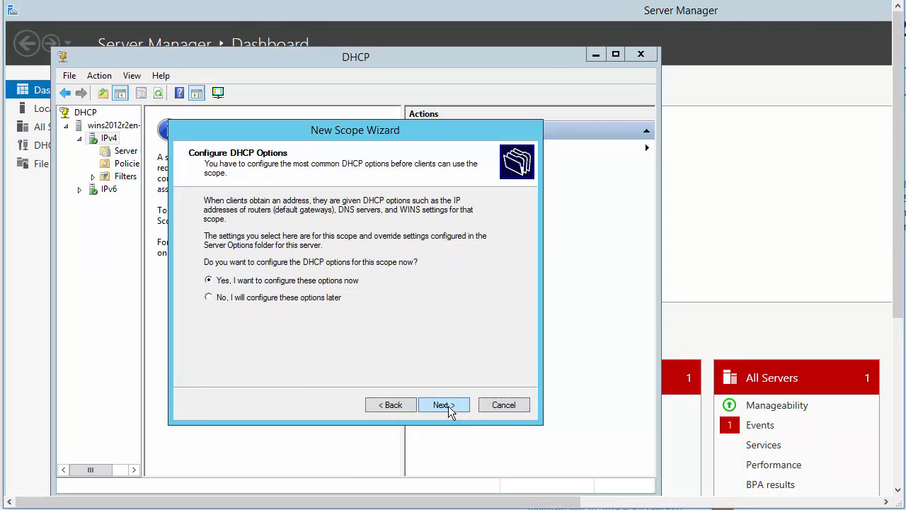
# Step: Add router 192.168.1.1 and enter parent domain Company ABC.com for the scope
pyautogui.click(443, 405)
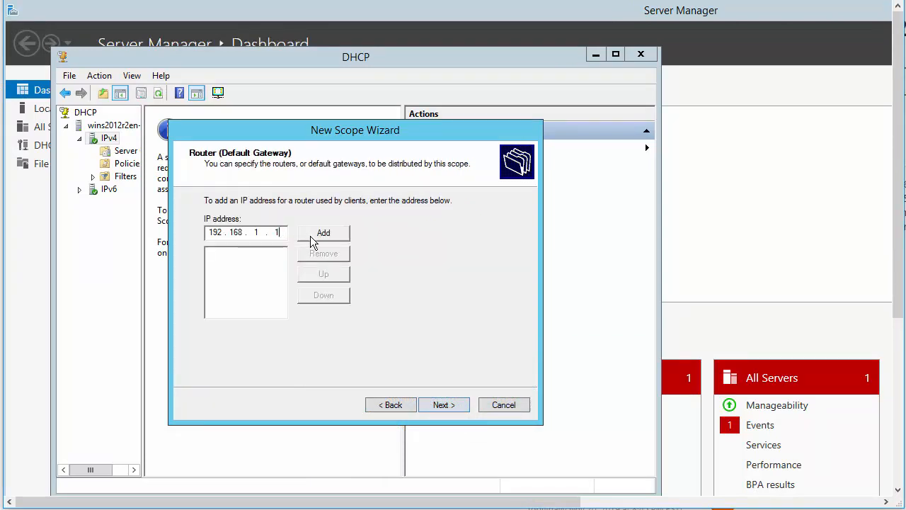
pyautogui.click(323, 232)
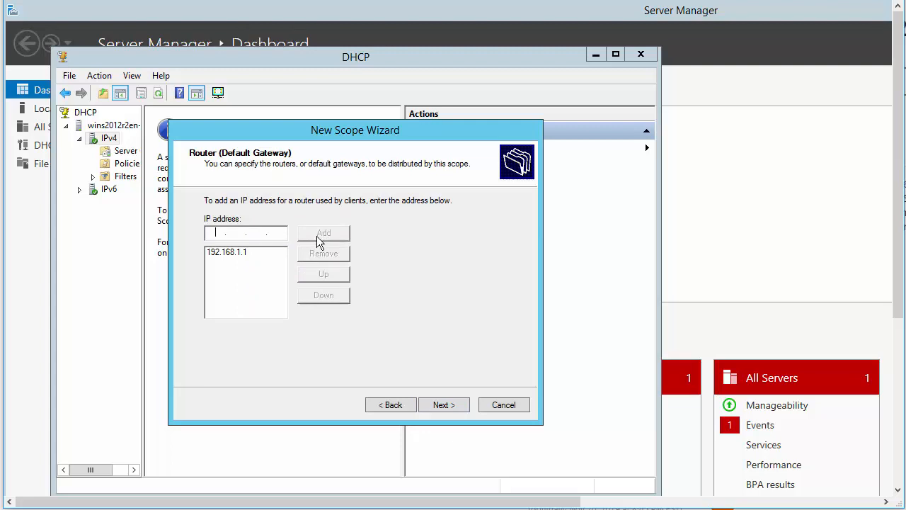
pyautogui.click(445, 405)
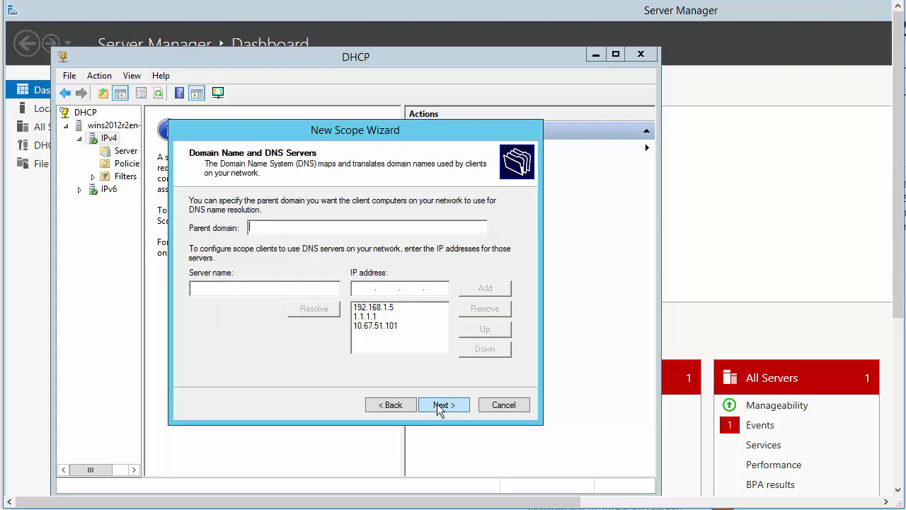
pyautogui.write('Company ABC.com')
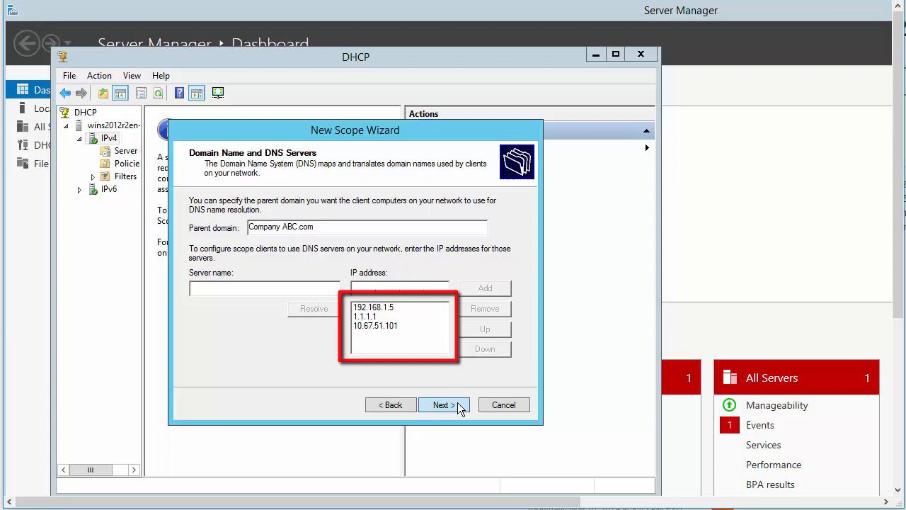
# Step: Accept the DNS servers, skip WINS servers and keep activate-scope-now
pyautogui.click(440, 405)
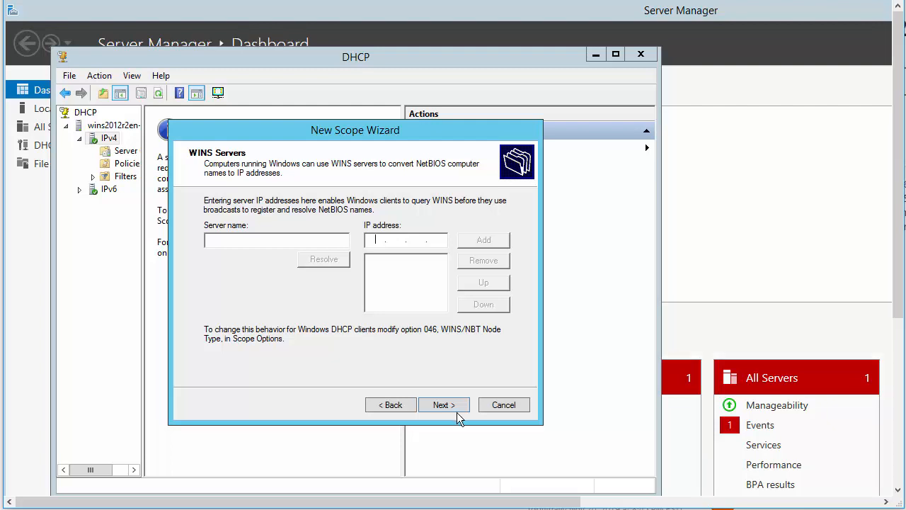
pyautogui.click(444, 405)
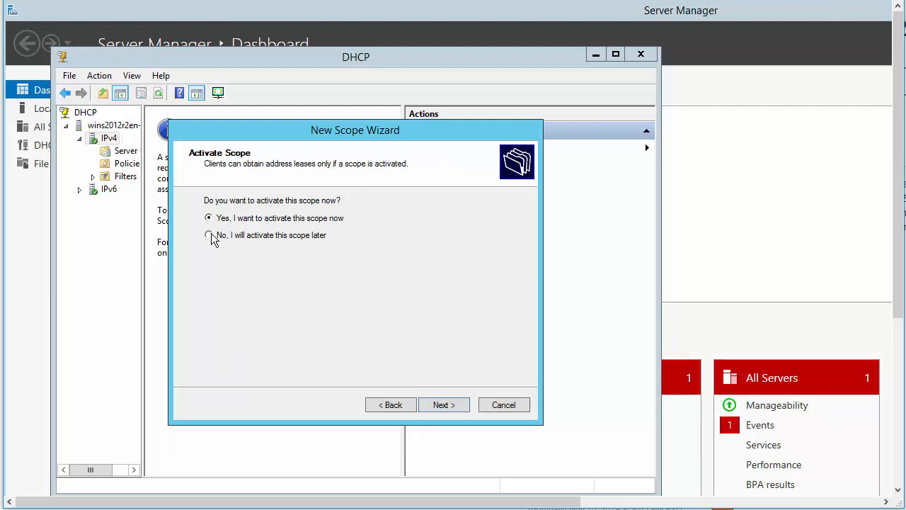
pyautogui.click(444, 405)
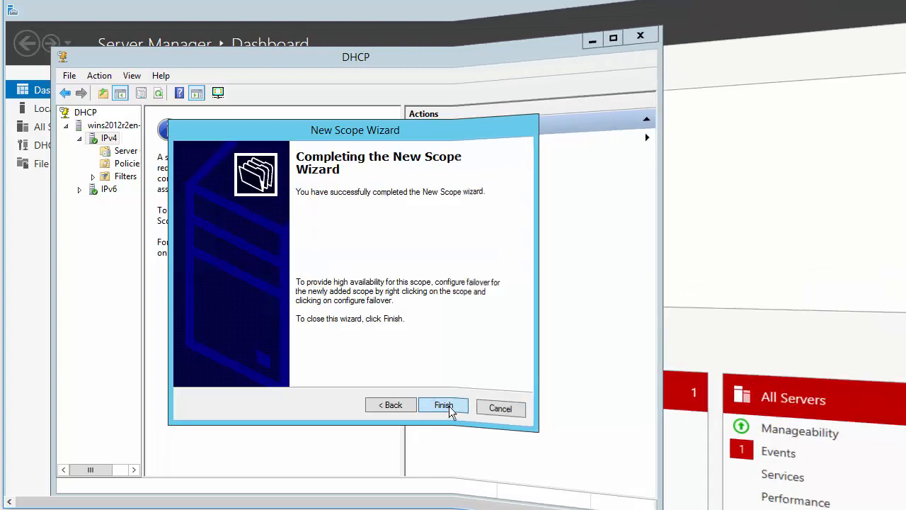
# Step: Finish the Centralized Site scope and bring up Set Predefined Options for IPv4
pyautogui.click(443, 408)
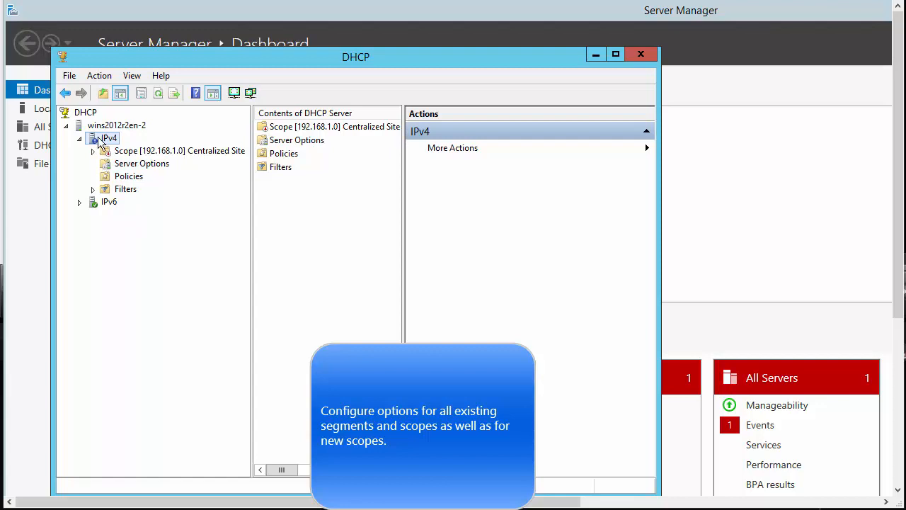
pyautogui.rightClick(108, 137)
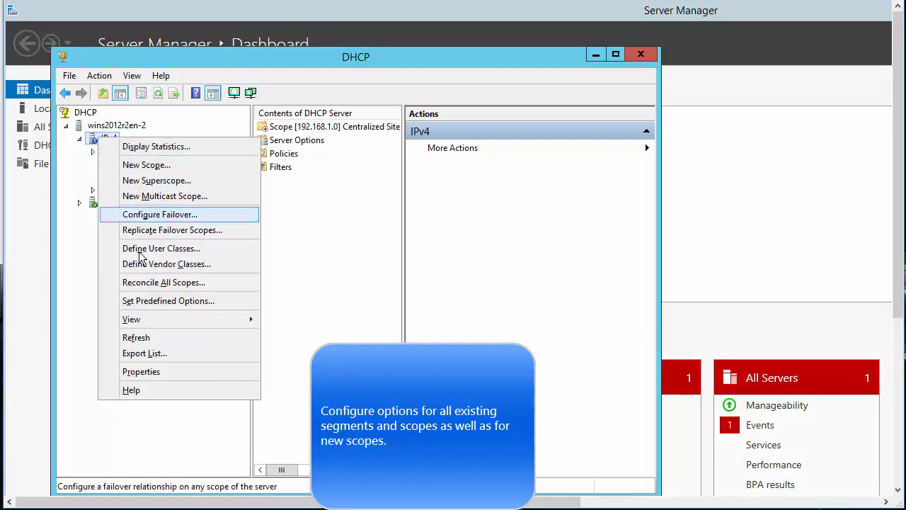
pyautogui.moveTo(167, 300)
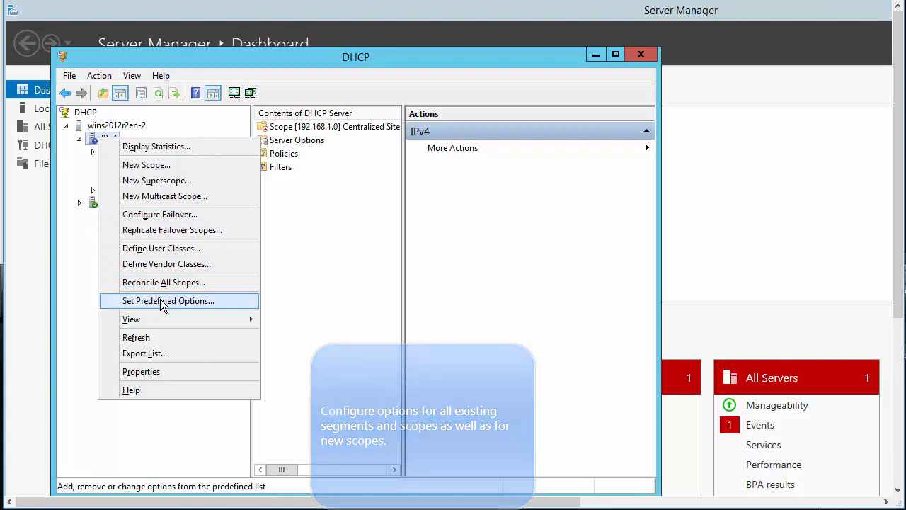
pyautogui.click(169, 300)
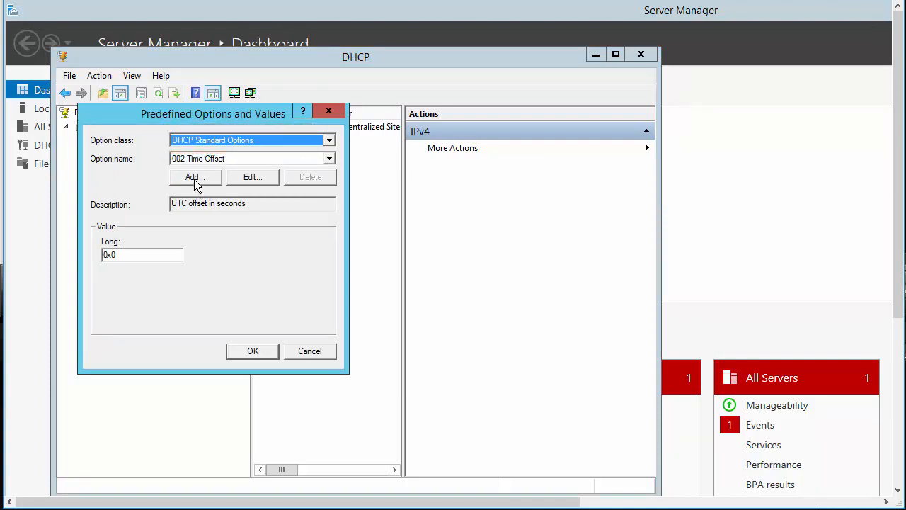
# Step: Define option 078 Centralized Discovery as a byte array described as Extreme Networks SLP Discovery
pyautogui.click(196, 177)
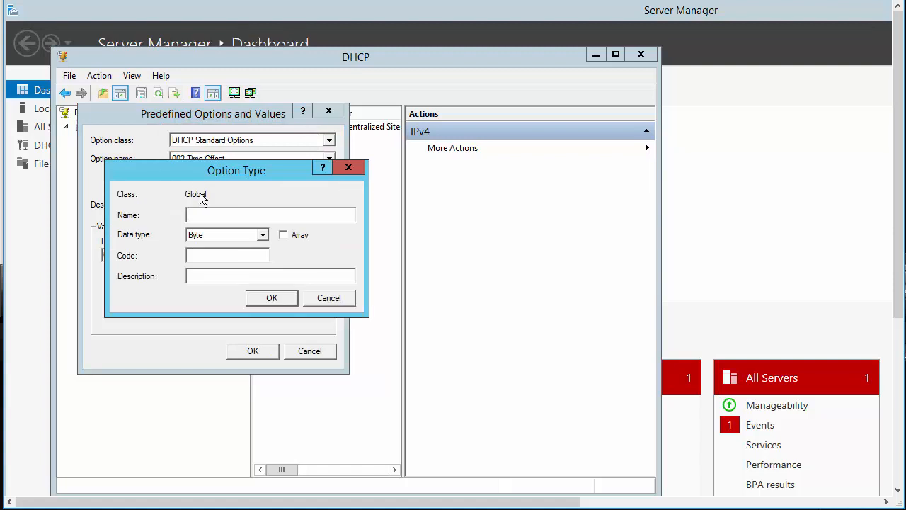
pyautogui.write('Centralized Discovery')
pyautogui.click(271, 276)
pyautogui.write('Extreme Networks SLP Disco')
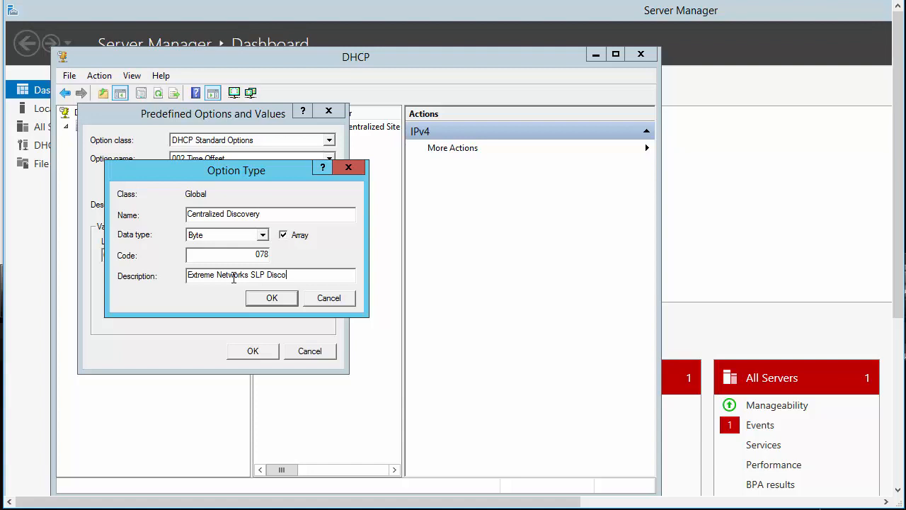
pyautogui.write('very')
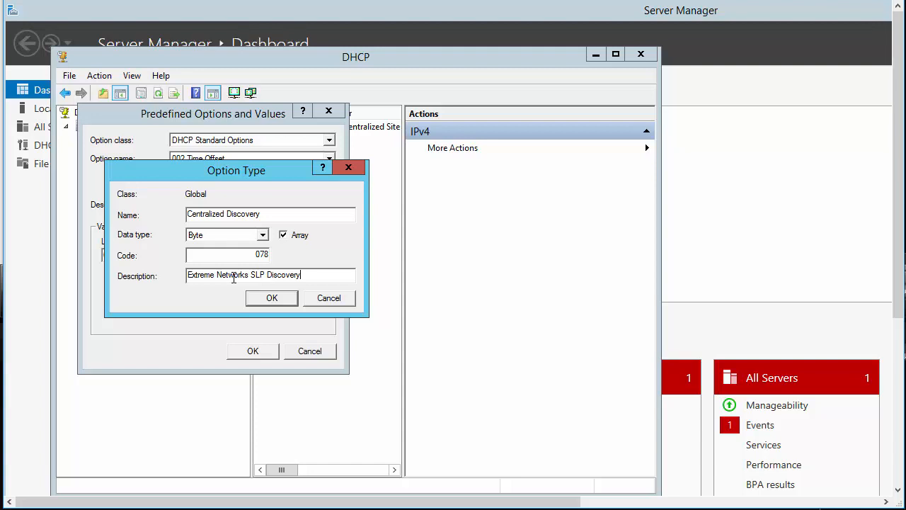
pyautogui.moveTo(261, 292)
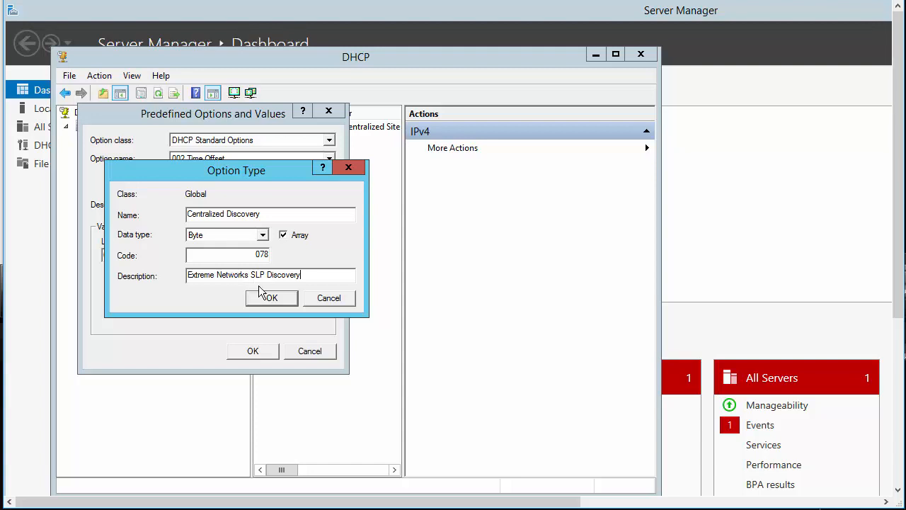
pyautogui.click(272, 297)
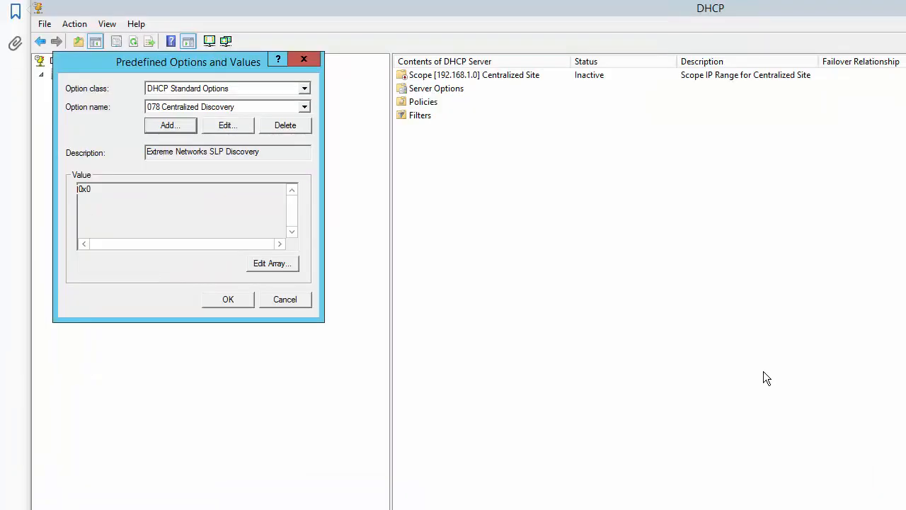
# Step: Add byte values 192, 68 and 3 to the option's numeric value array
pyautogui.click(272, 262)
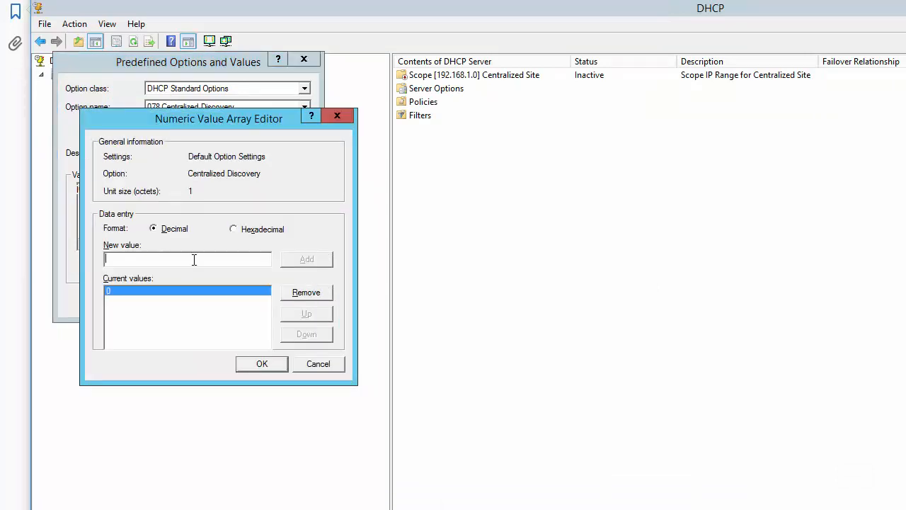
pyautogui.write('19')
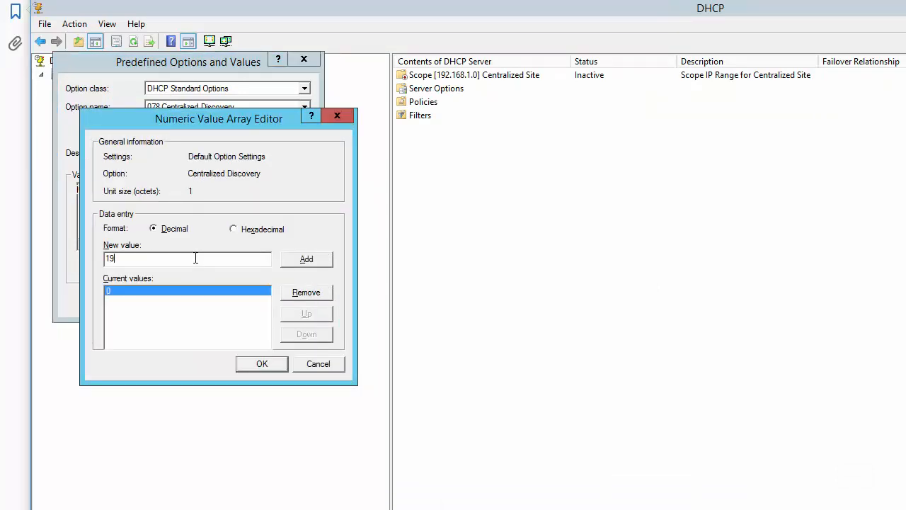
pyautogui.write('2')
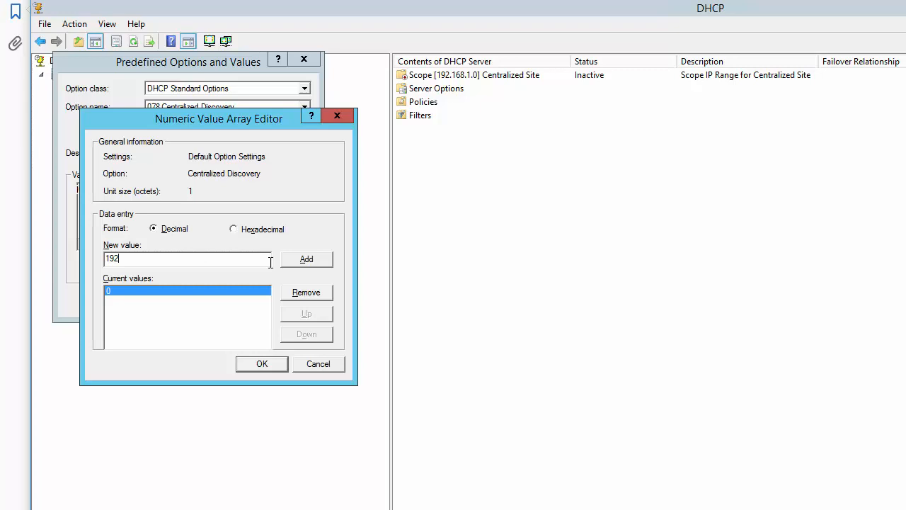
pyautogui.click(306, 258)
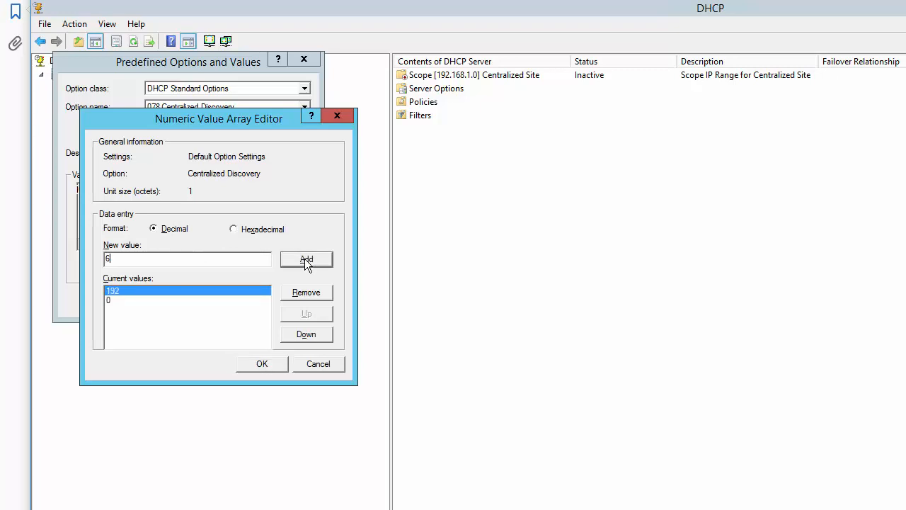
pyautogui.click(305, 259)
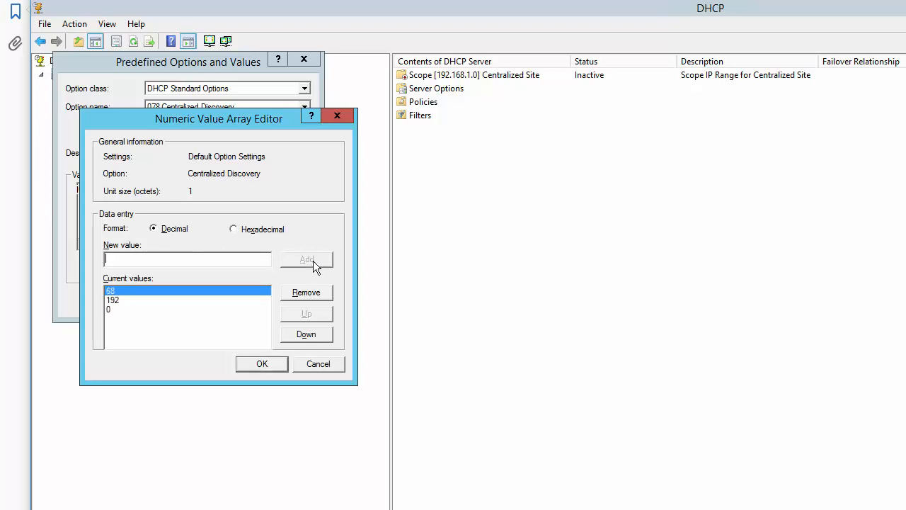
pyautogui.moveTo(337, 283)
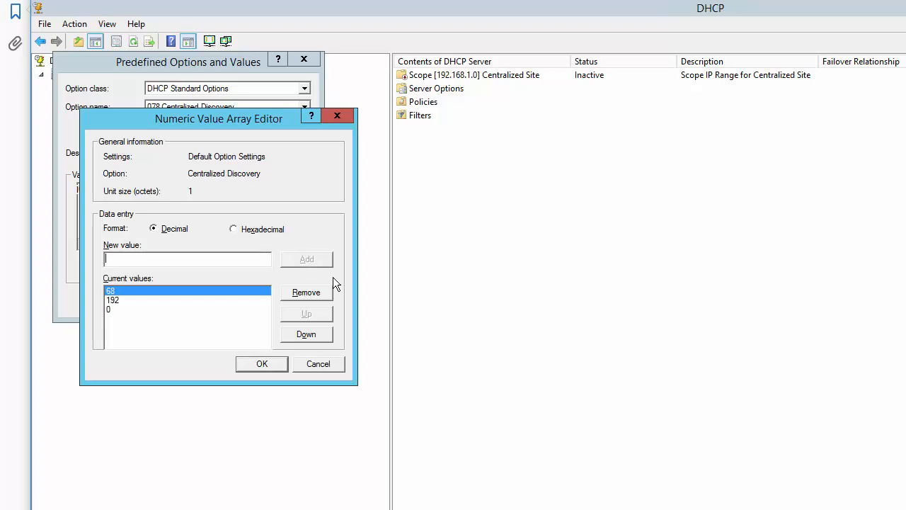
pyautogui.click(306, 258)
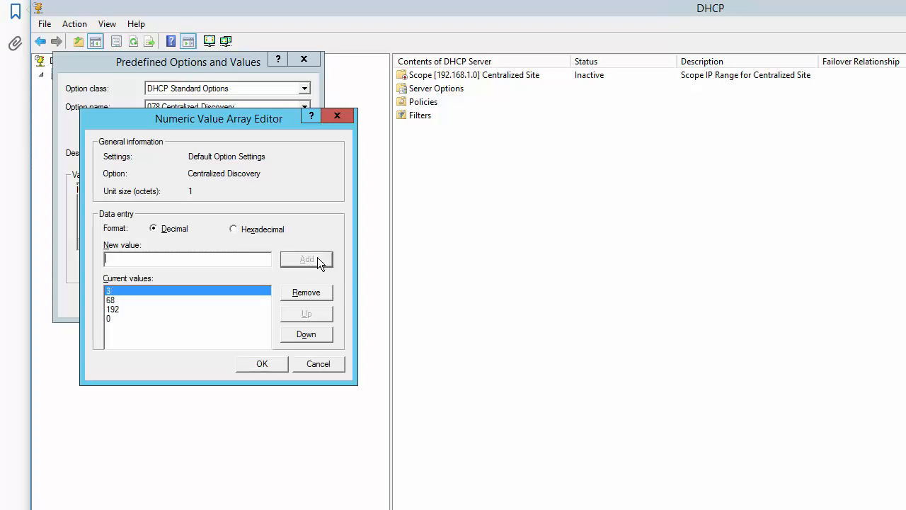
pyautogui.click(306, 260)
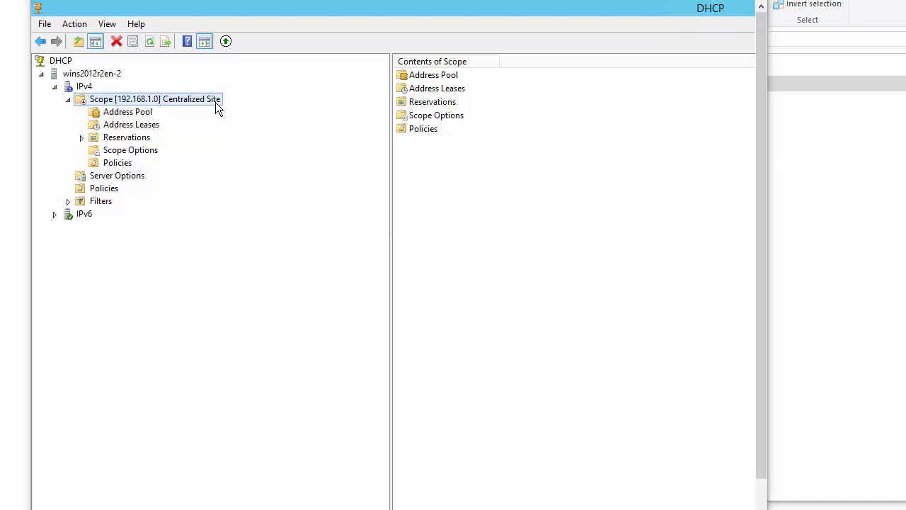
pyautogui.moveTo(156, 159)
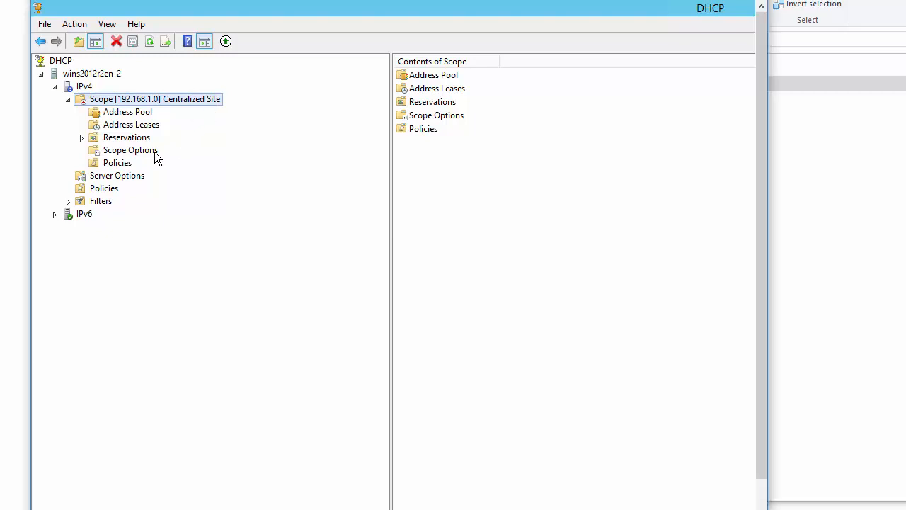
# Step: Enable option 078 SLP DA with byte values 2, 3, 68, 192, 0 via Configure Options
pyautogui.rightClick(130, 150)
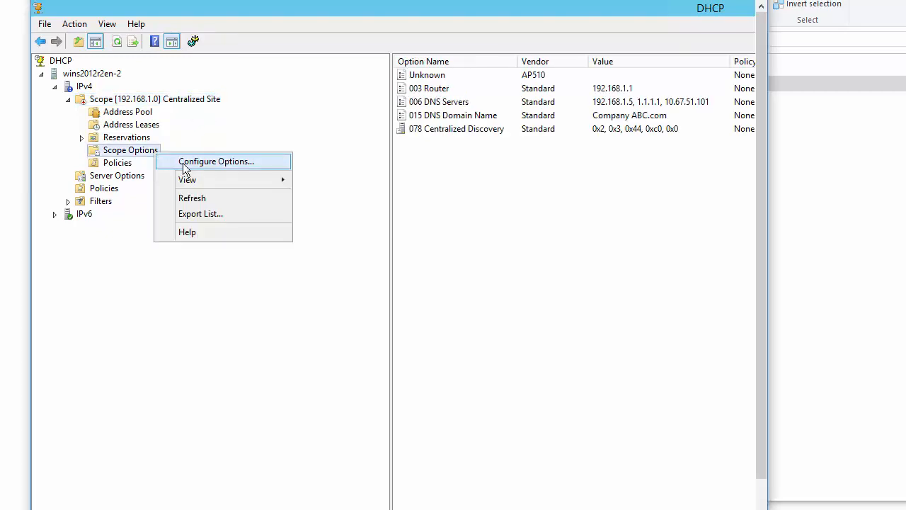
pyautogui.click(215, 162)
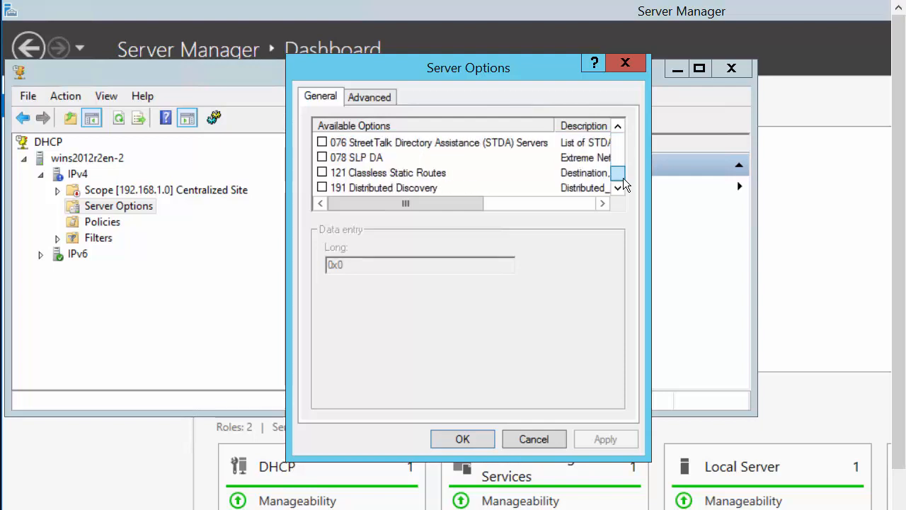
pyautogui.click(323, 157)
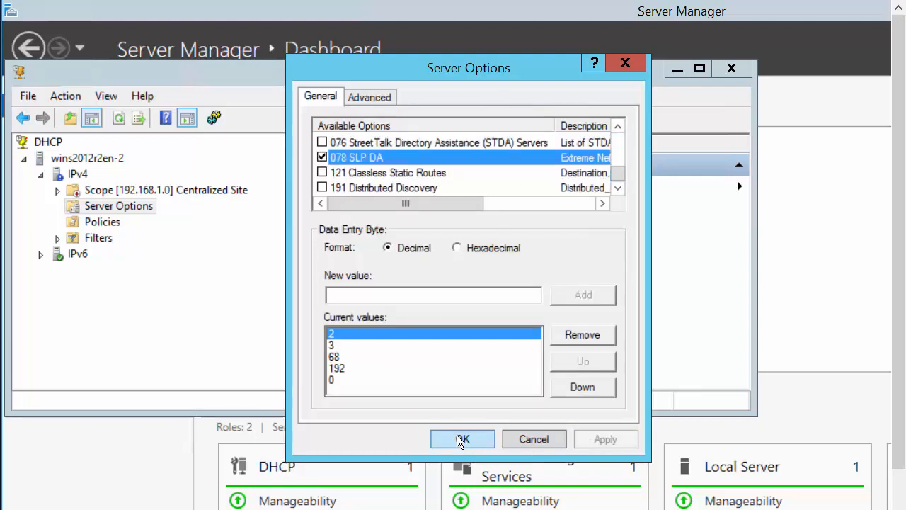
pyautogui.click(462, 439)
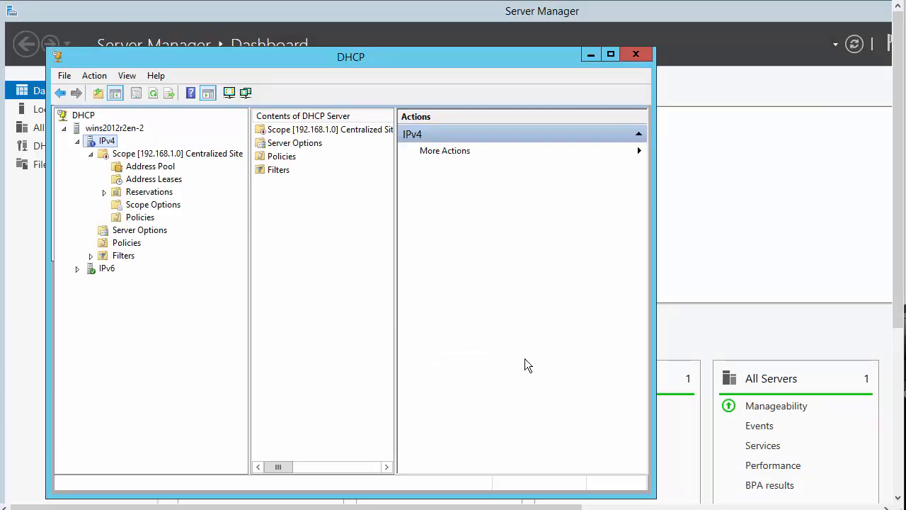
pyautogui.moveTo(102, 141)
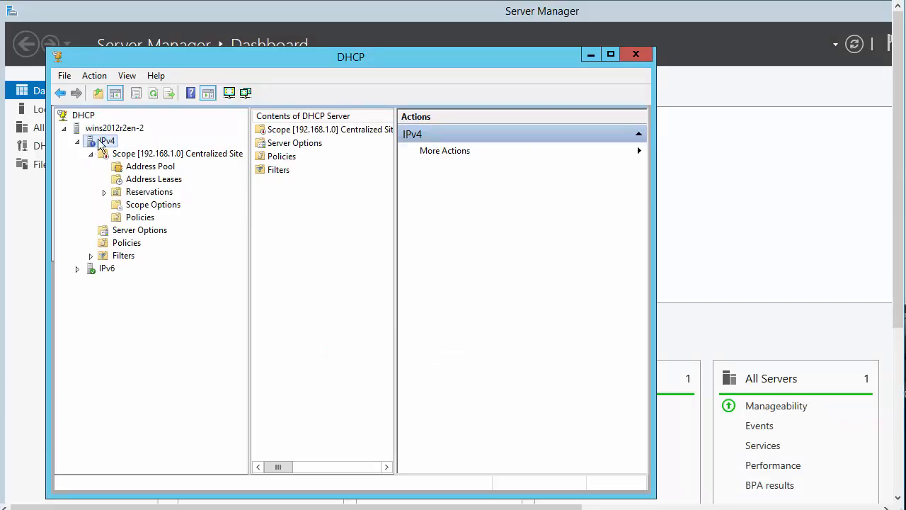
# Step: Add vendor class AP510 described as Vendor Class AP510 and close the vendor classes list
pyautogui.rightClick(106, 141)
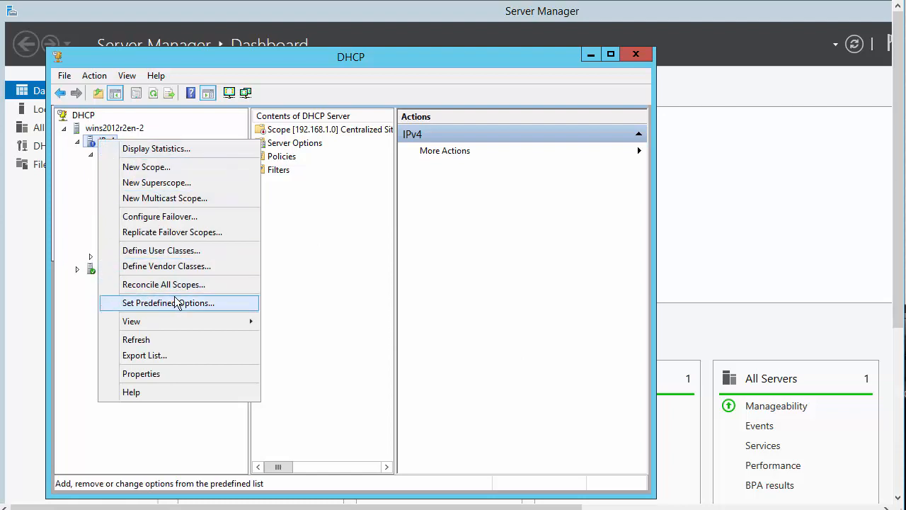
pyautogui.click(167, 266)
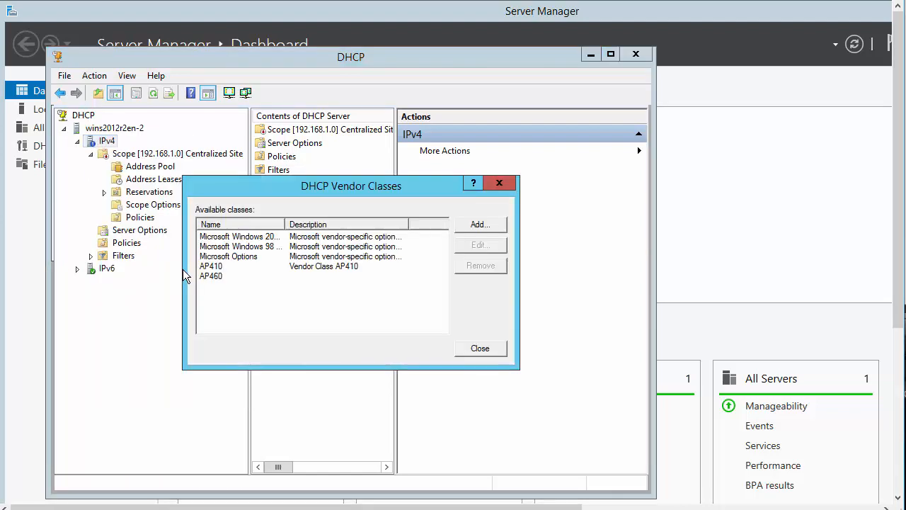
pyautogui.click(480, 223)
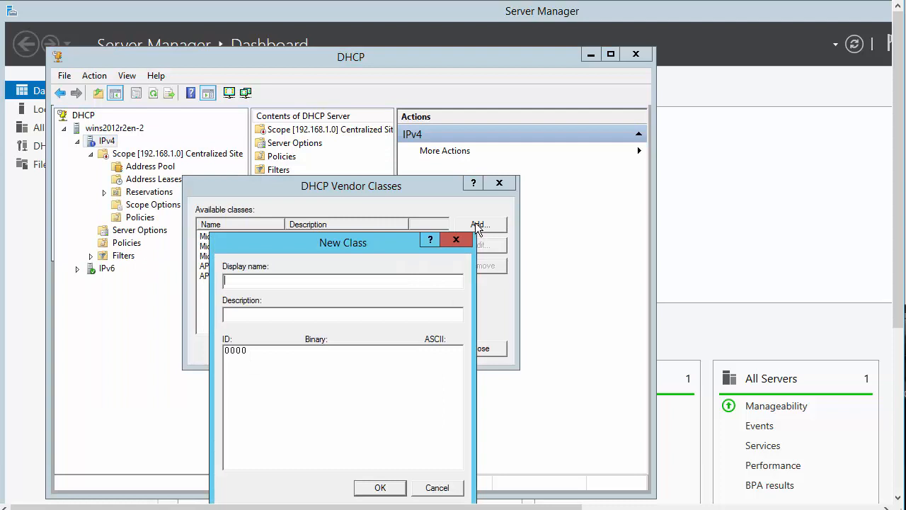
pyautogui.write('AP')
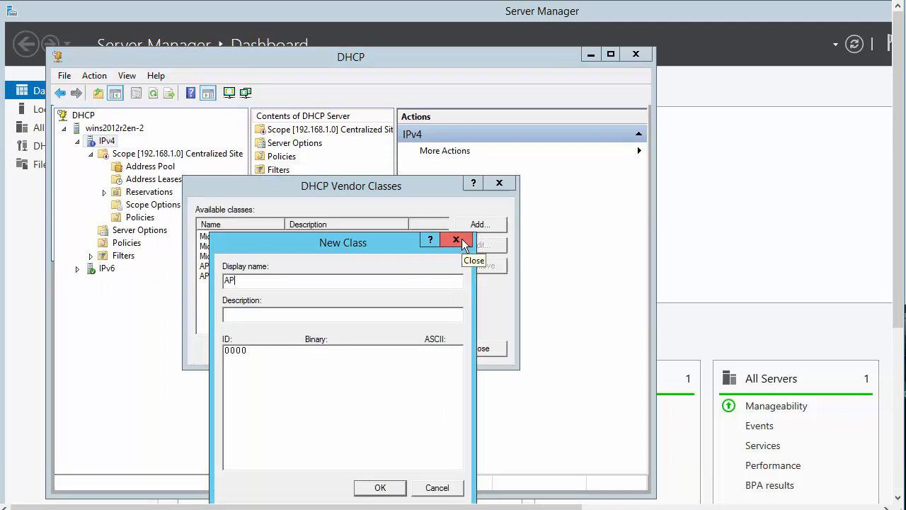
pyautogui.write('510')
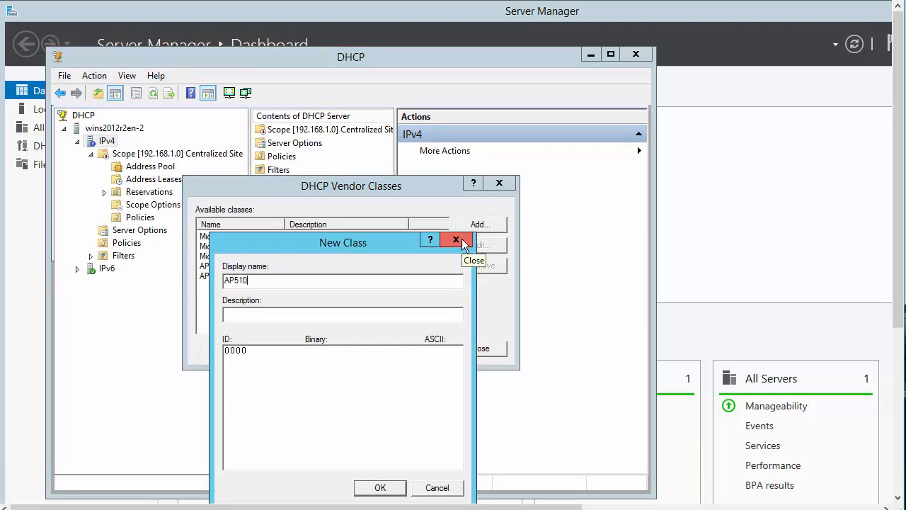
pyautogui.write('Vendor Class AP510')
pyautogui.click(342, 406)
pyautogui.write('WingAP.AP510')
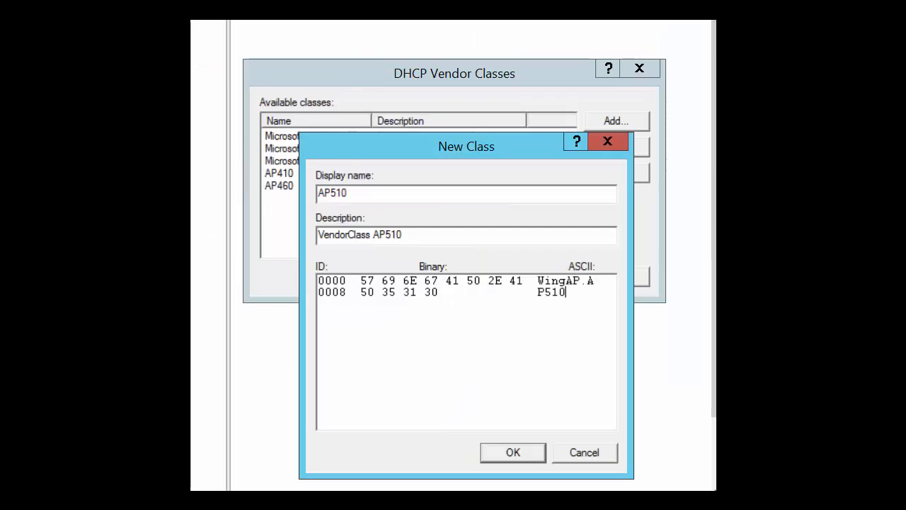
pyautogui.click(513, 454)
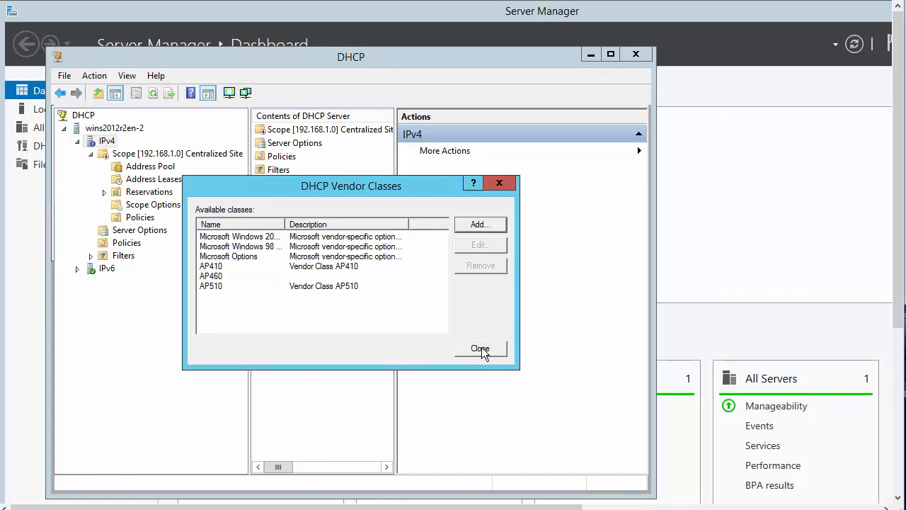
pyautogui.click(480, 348)
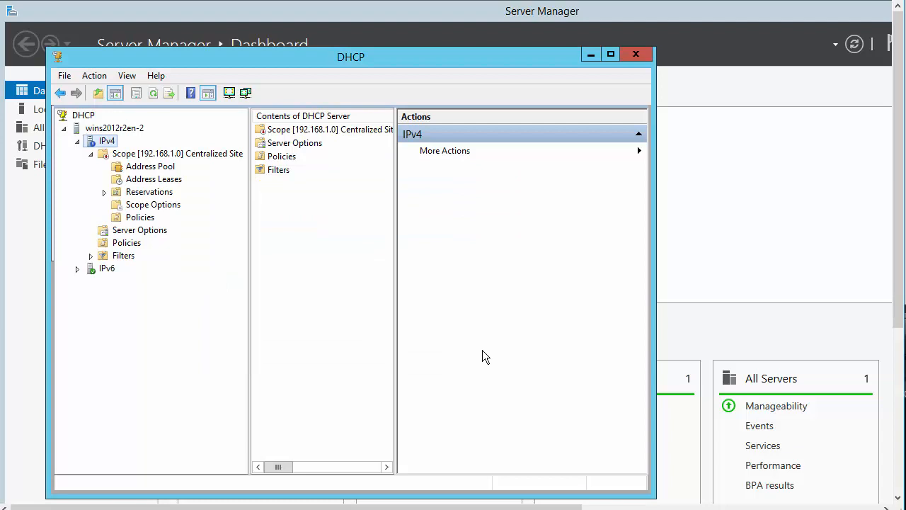
pyautogui.moveTo(490, 357)
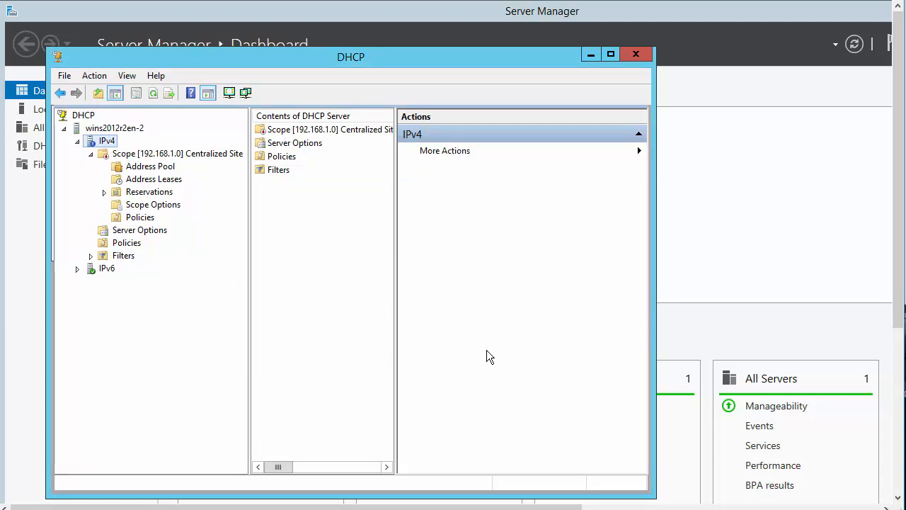
# Step: Under IPv4 predefined options, choose the AP510 option class and add a new option
pyautogui.rightClick(106, 142)
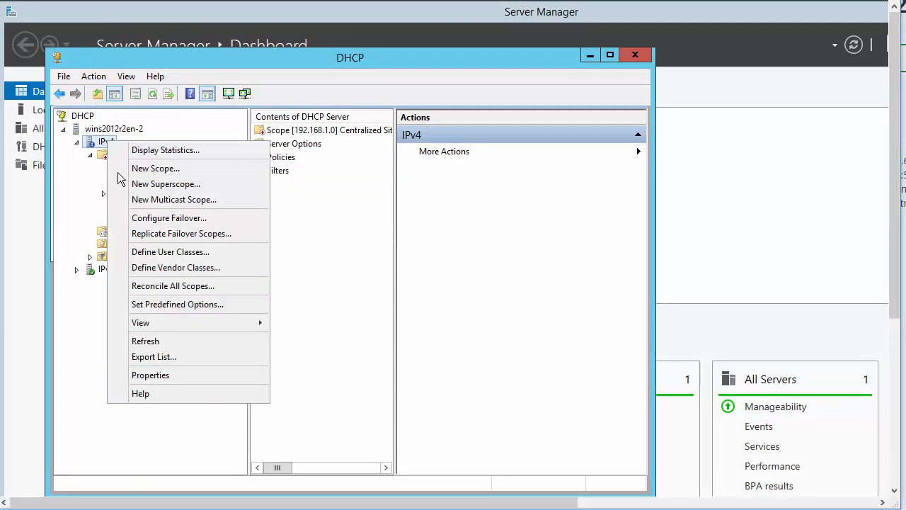
pyautogui.click(178, 303)
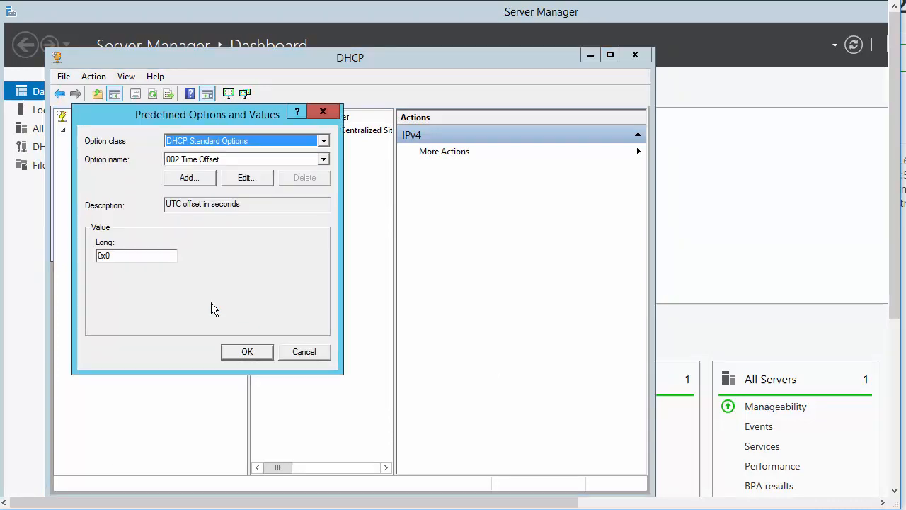
pyautogui.click(323, 140)
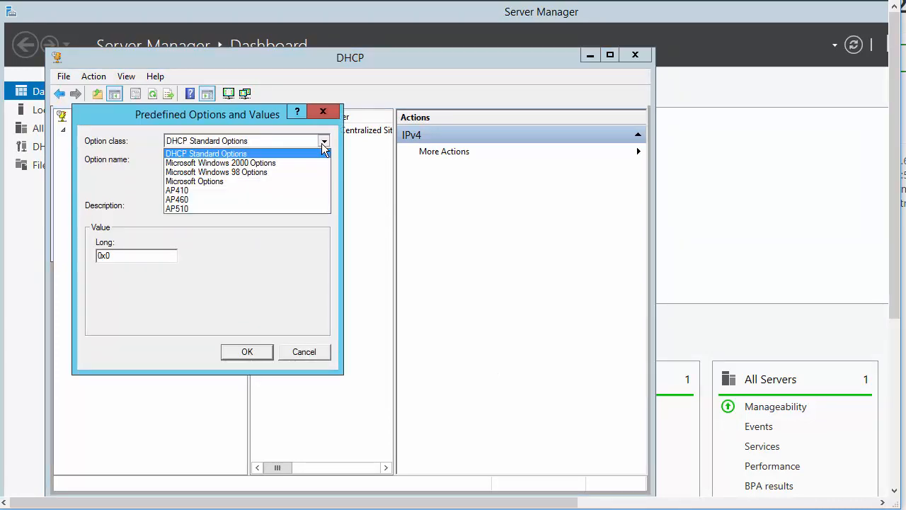
pyautogui.click(176, 208)
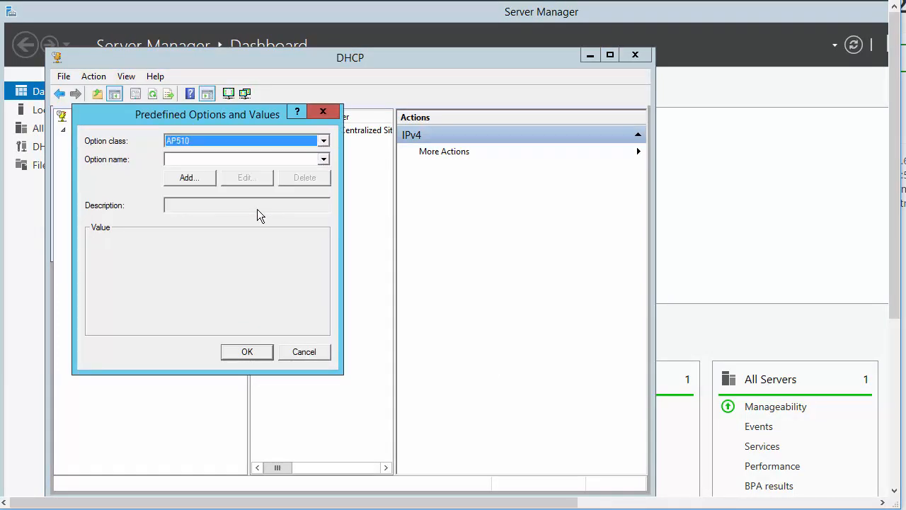
pyautogui.click(190, 178)
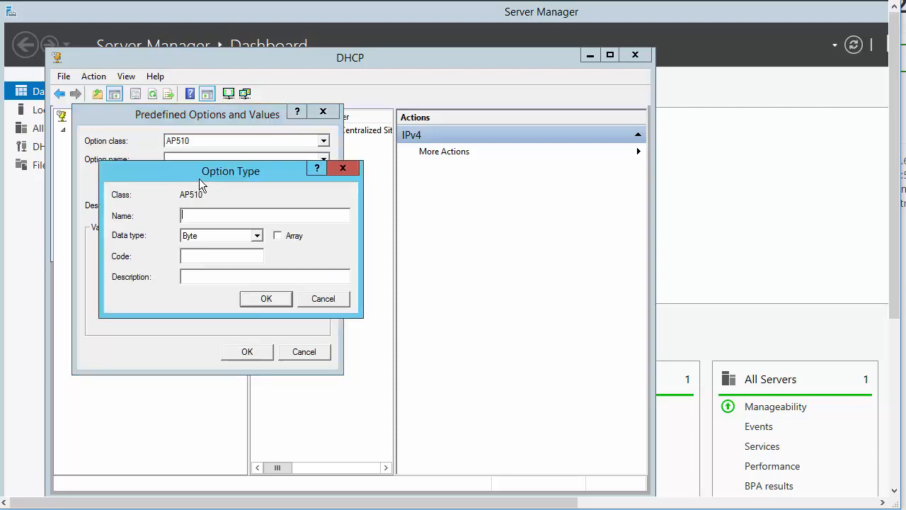
pyautogui.moveTo(299, 175)
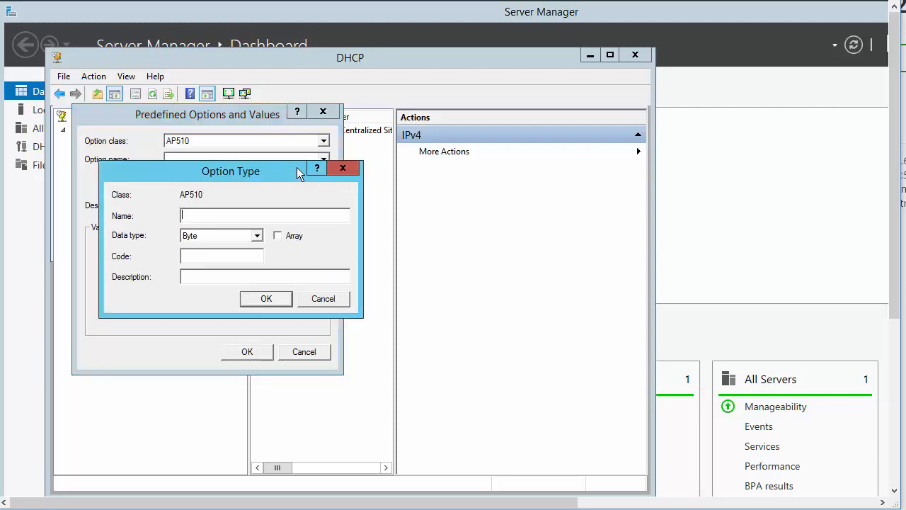
# Step: Make the new AP510 option a String type and fill in its code and description
pyautogui.click(258, 235)
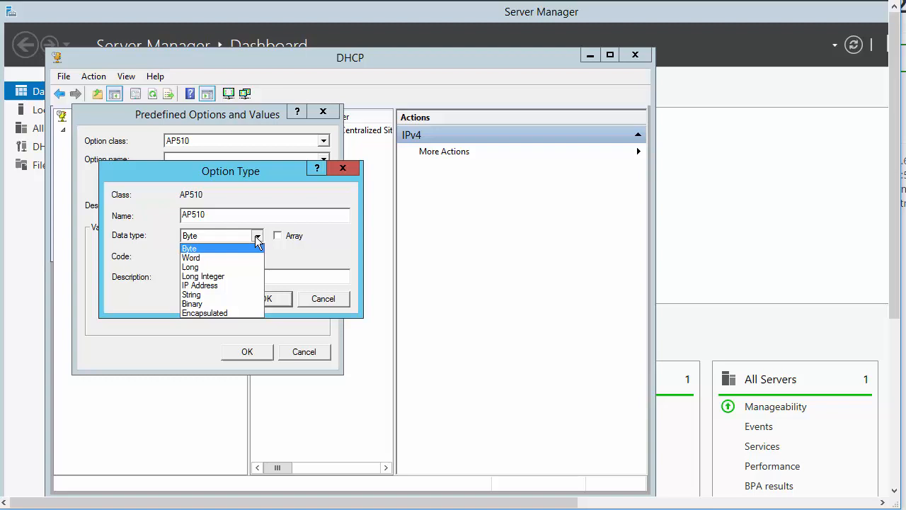
pyautogui.click(191, 294)
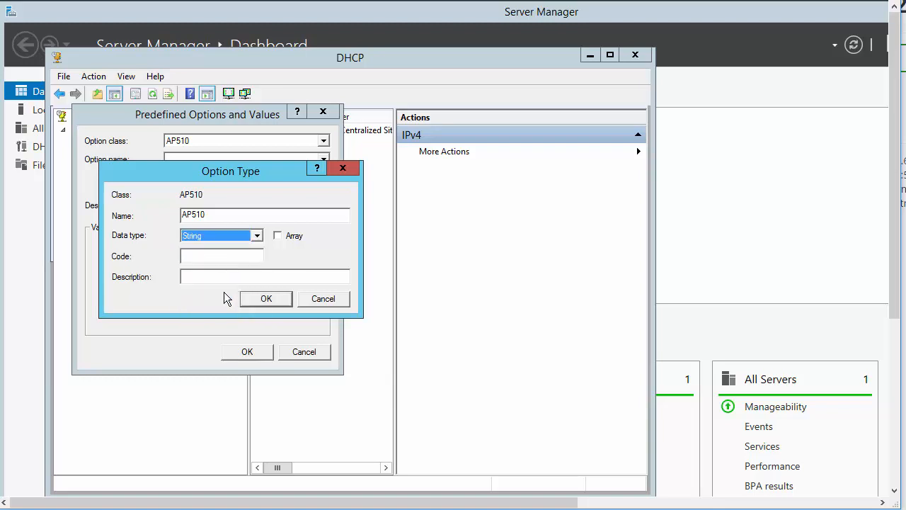
pyautogui.click(221, 255)
pyautogui.write('1')
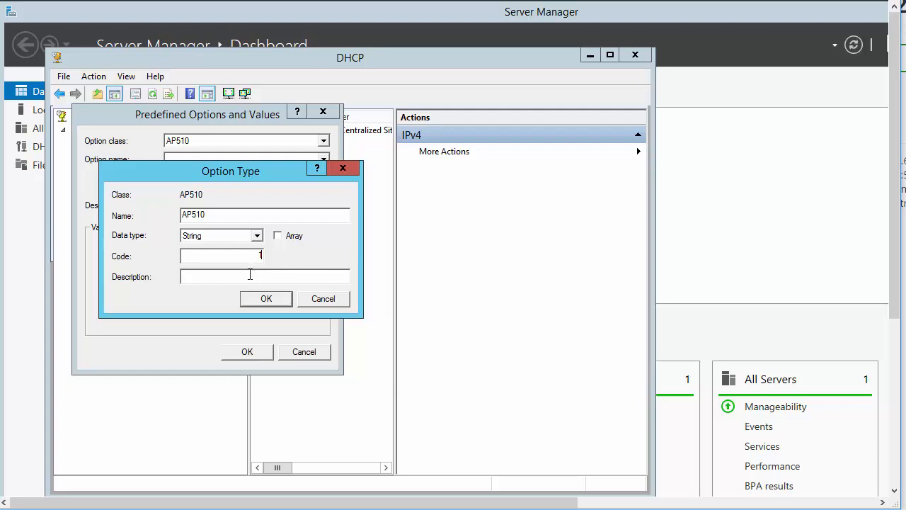
pyautogui.click(266, 297)
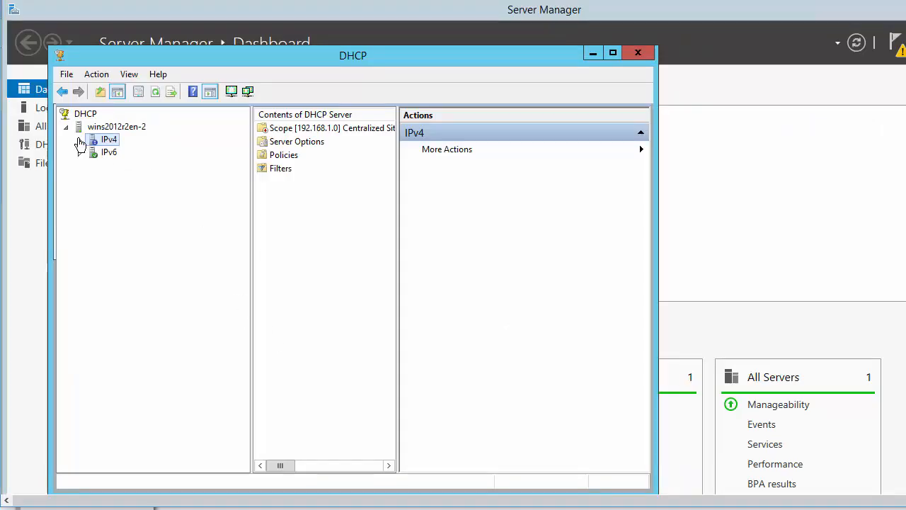
# Step: Reach the server options configuration and show the AP510 vendor class options
pyautogui.click(79, 140)
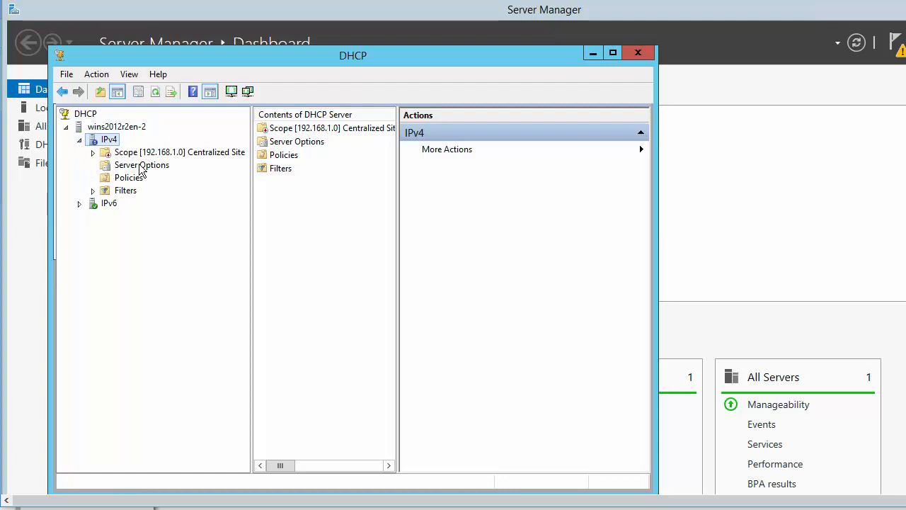
pyautogui.rightClick(142, 164)
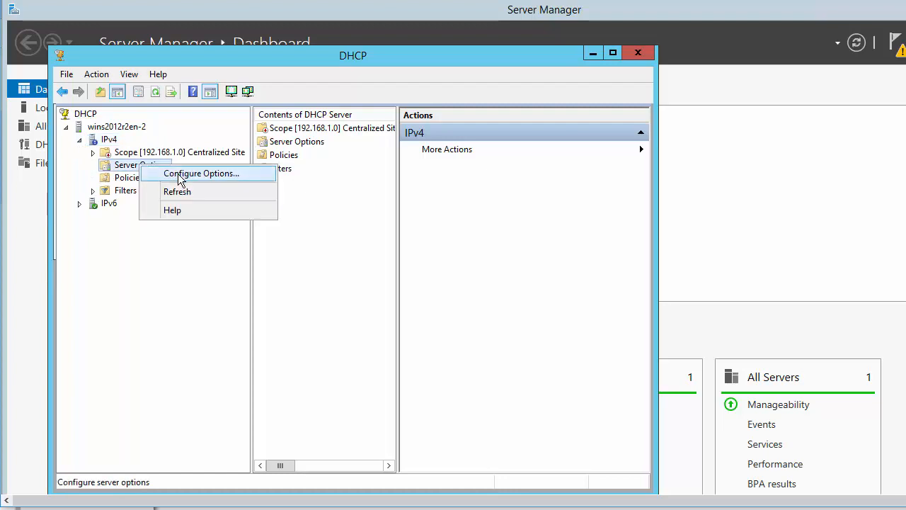
pyautogui.click(201, 173)
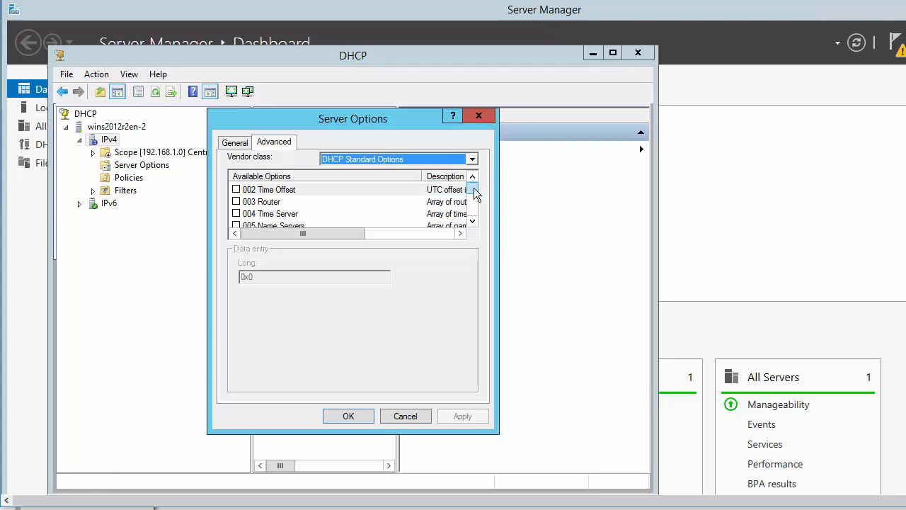
pyautogui.click(471, 158)
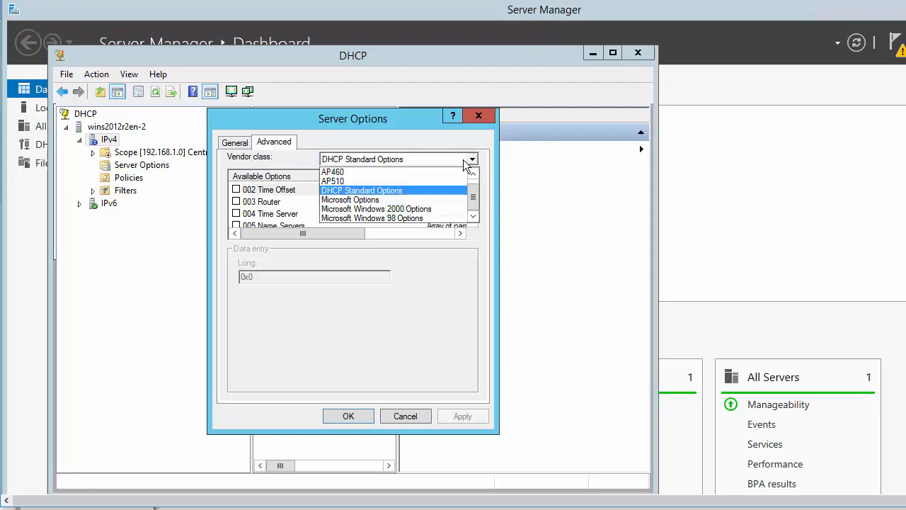
pyautogui.click(332, 181)
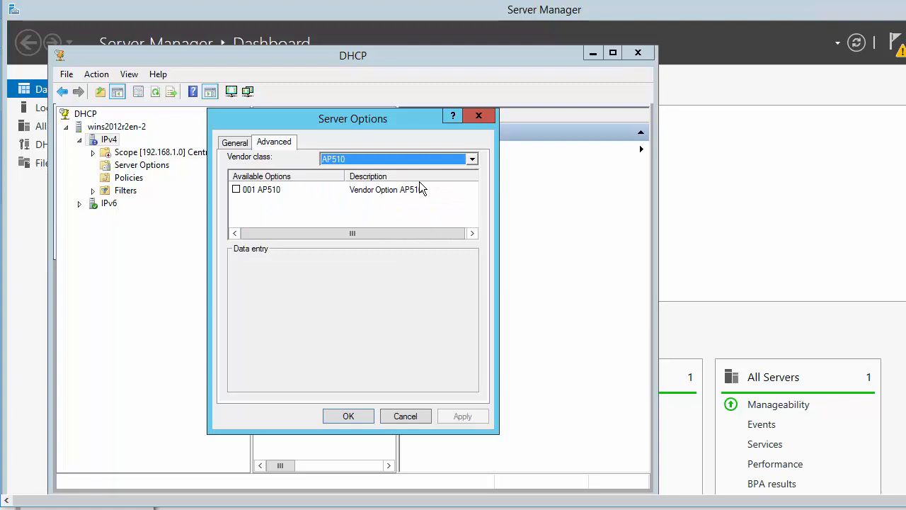
# Step: Enable option 001 AP510 with value 191.30.44.5,191.30.44.6 and apply it
pyautogui.click(236, 190)
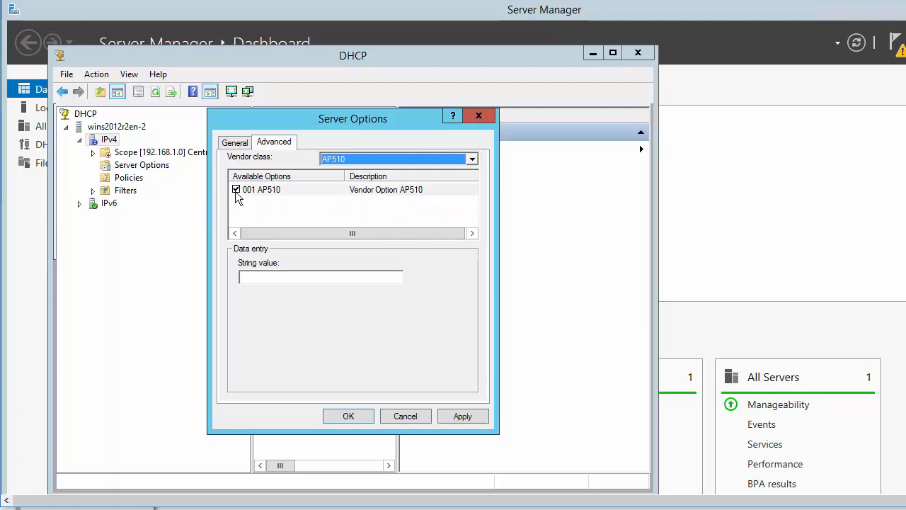
pyautogui.click(320, 276)
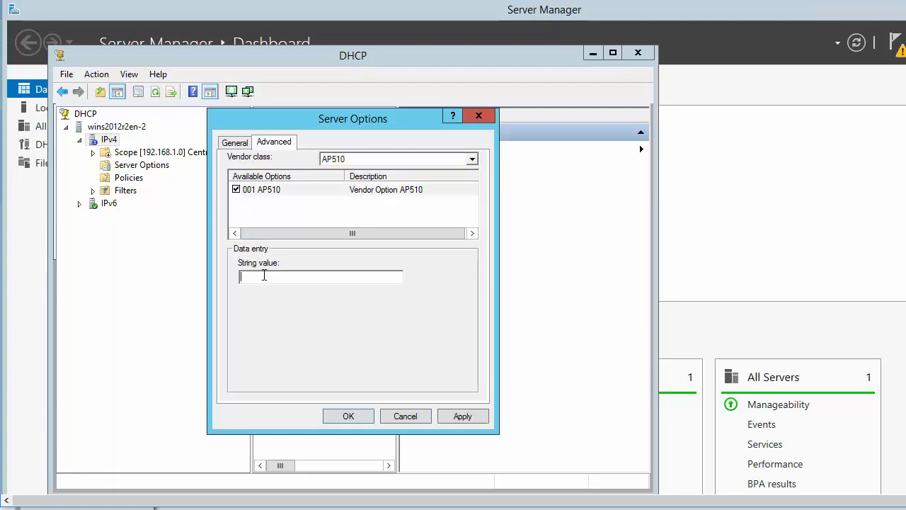
pyautogui.write('191.30.44.5,191.30.44.6')
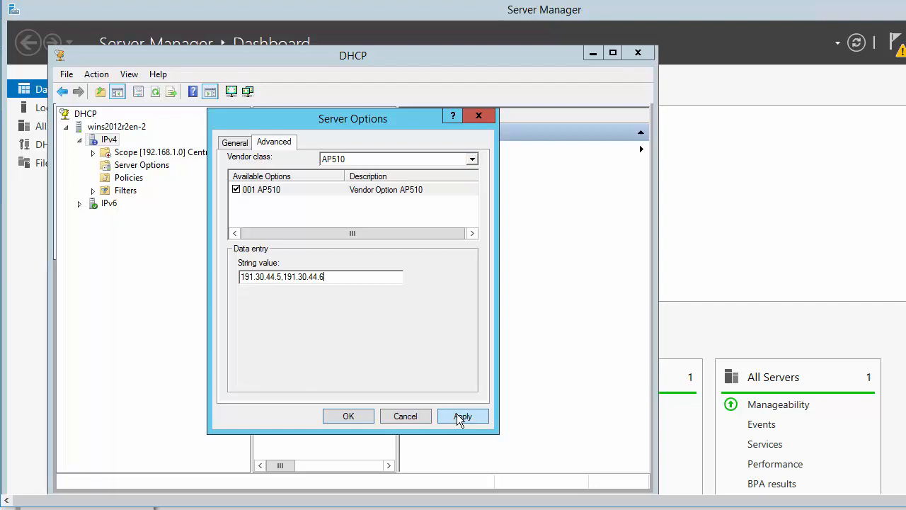
pyautogui.click(461, 416)
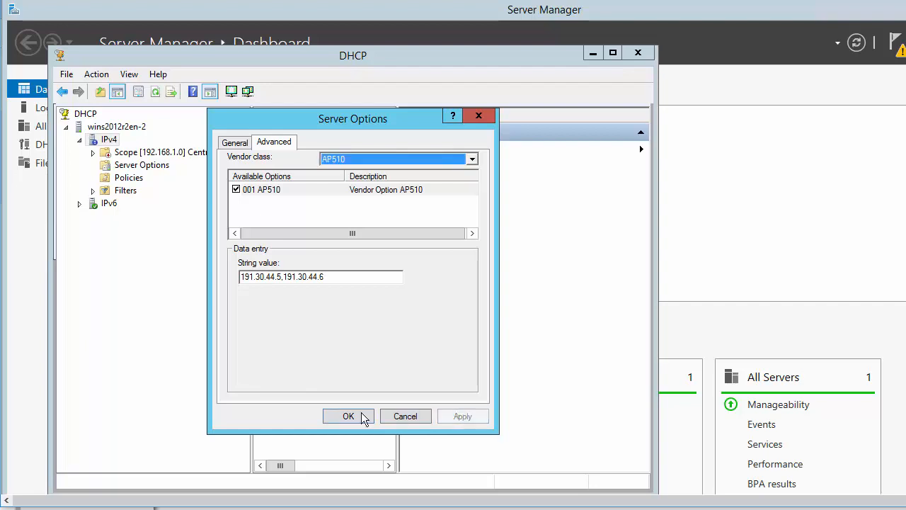
pyautogui.click(348, 417)
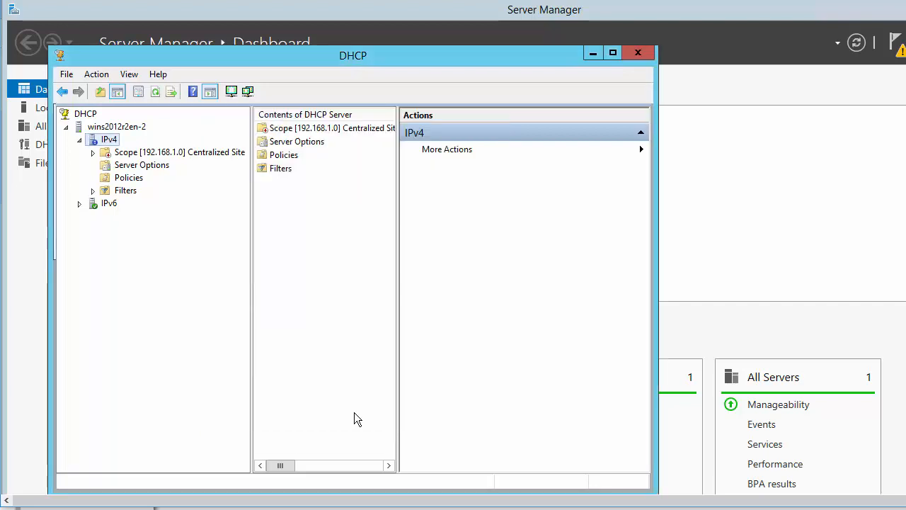
pyautogui.moveTo(382, 405)
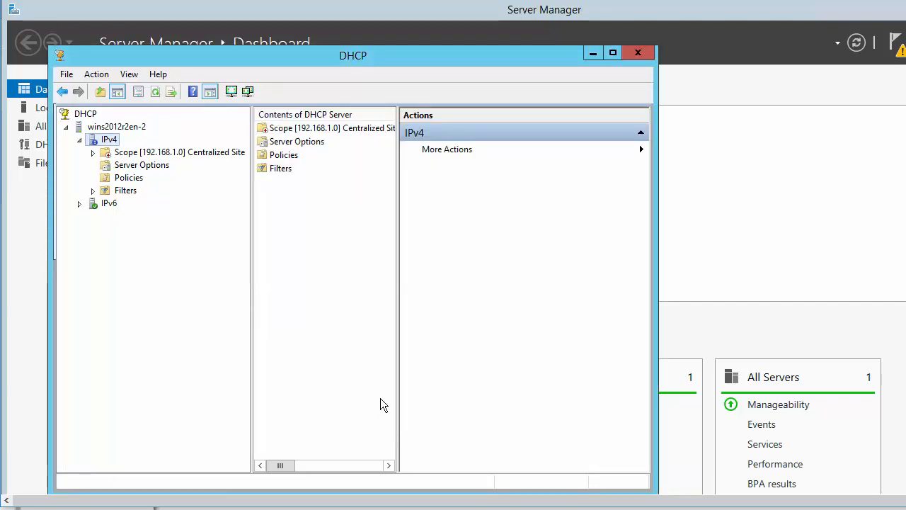